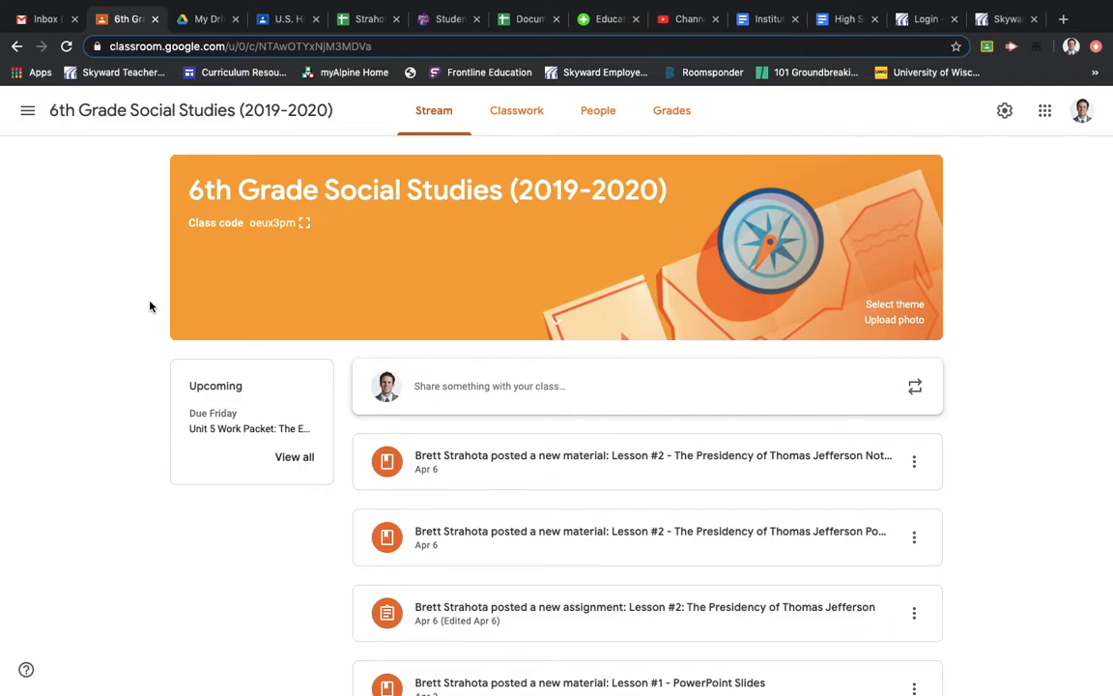
{"action": "mouse_move", "coordinate": [390, 178]}
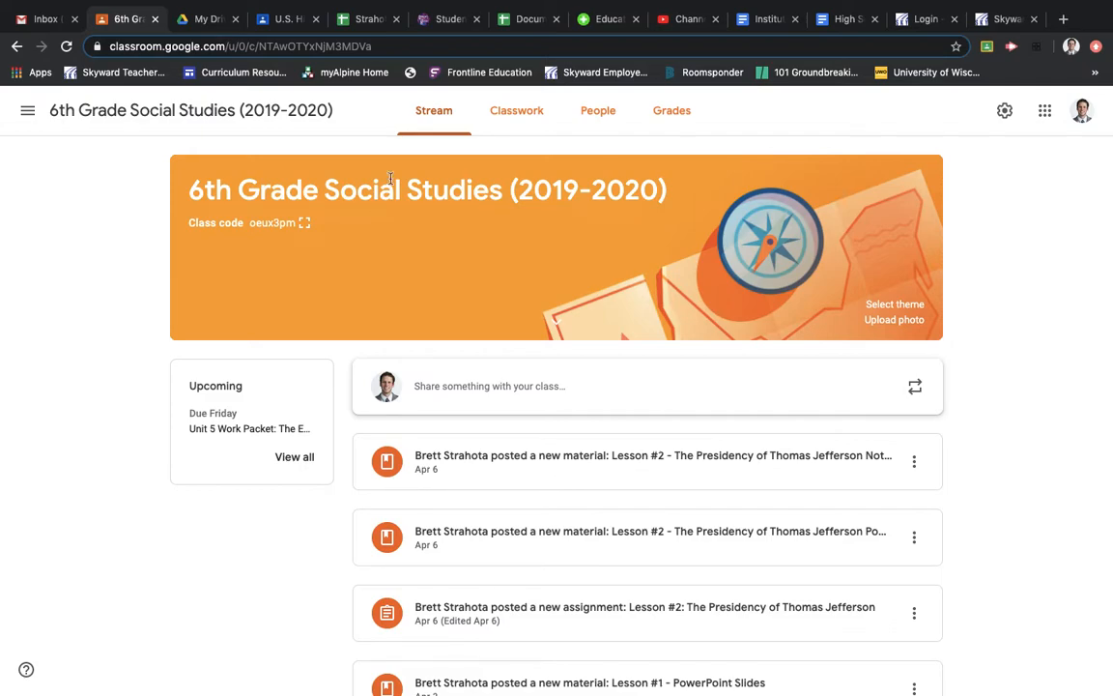
{"action": "mouse_move", "coordinate": [516, 110]}
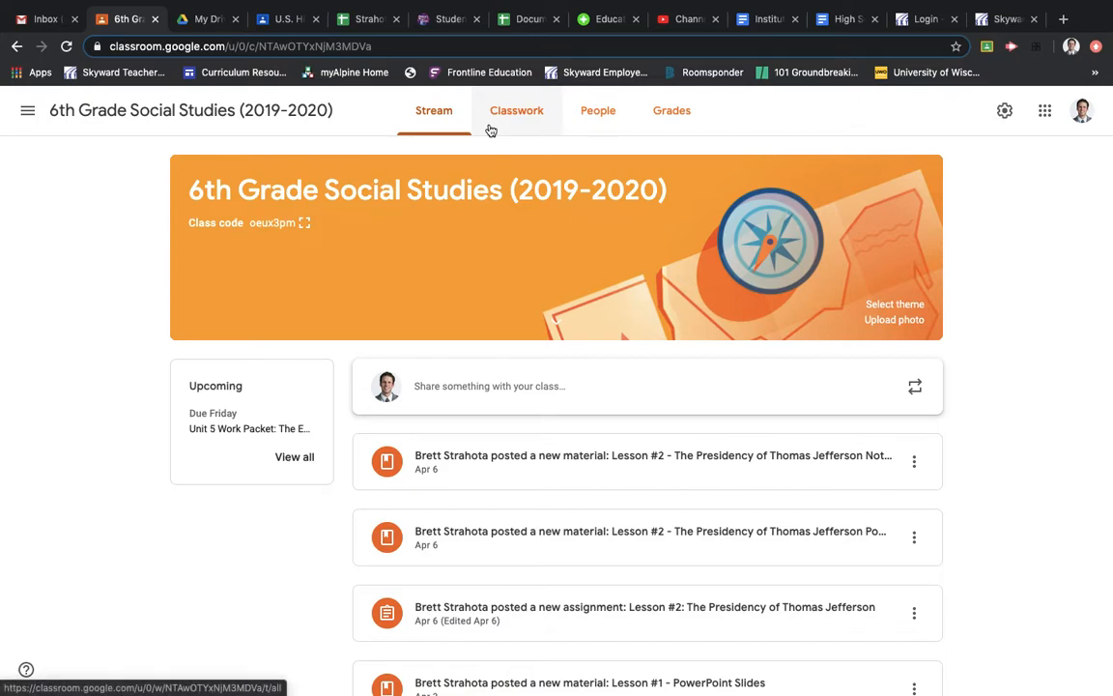
{"action": "mouse_move", "coordinate": [501, 147]}
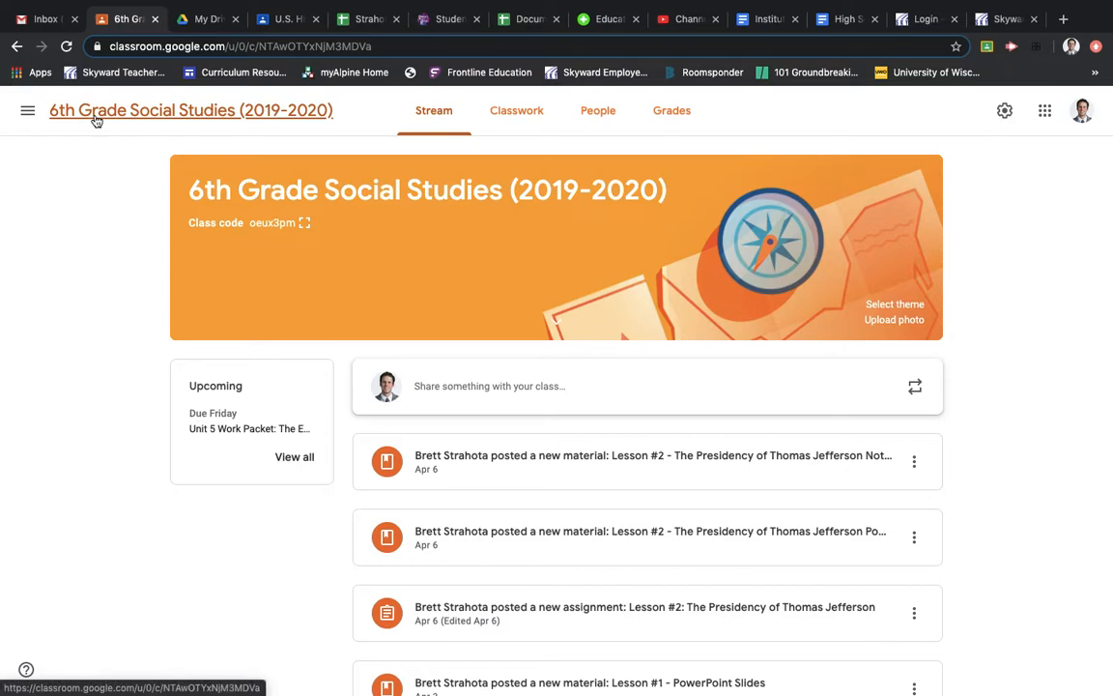
{"action": "mouse_move", "coordinate": [97, 170]}
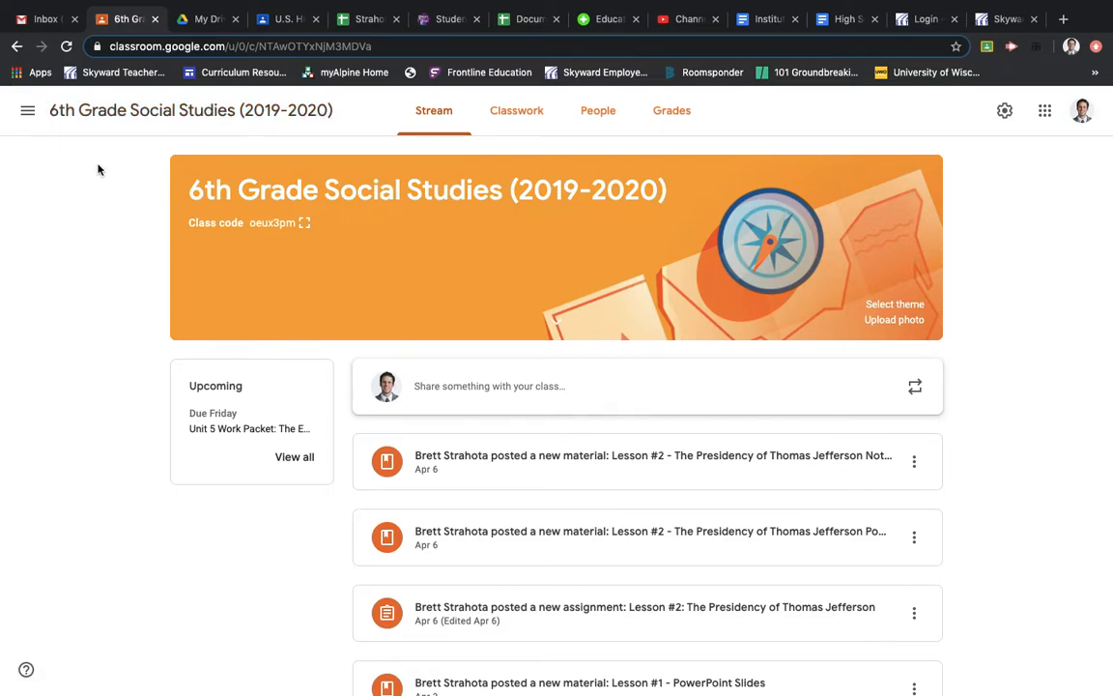
{"action": "mouse_move", "coordinate": [516, 110]}
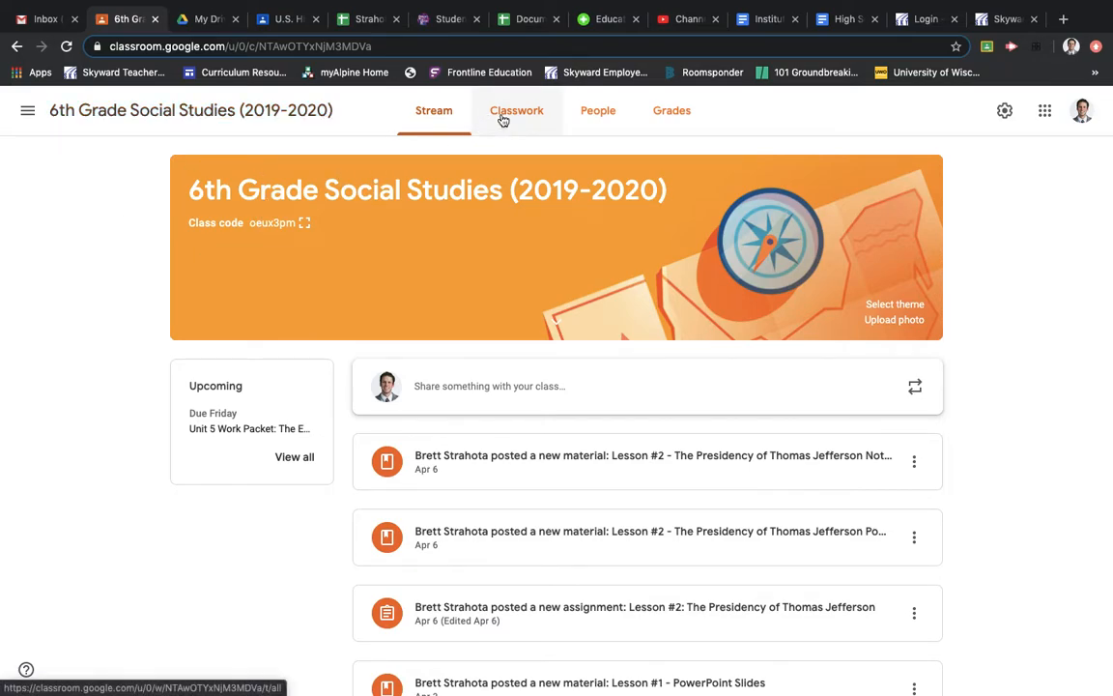
Expand the Unit 5 Work Packet assignment on the Classwork page, showing due Apr 17 and 1 of 25 turned in
{"action": "left_click", "coordinate": [515, 110]}
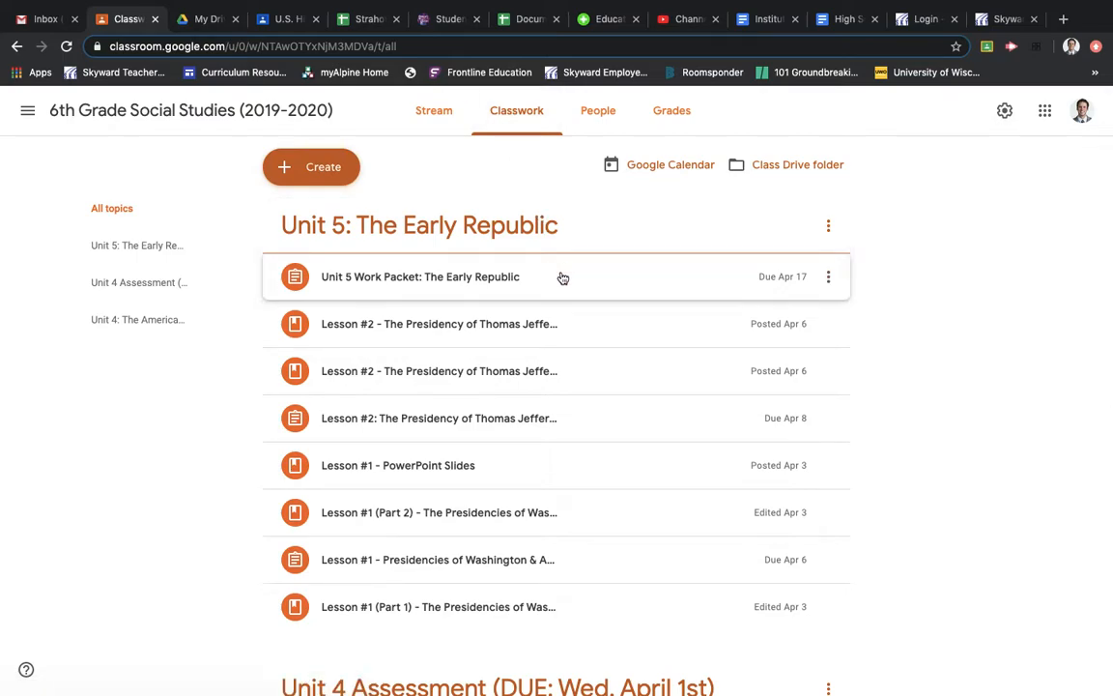
{"action": "left_click", "coordinate": [419, 276]}
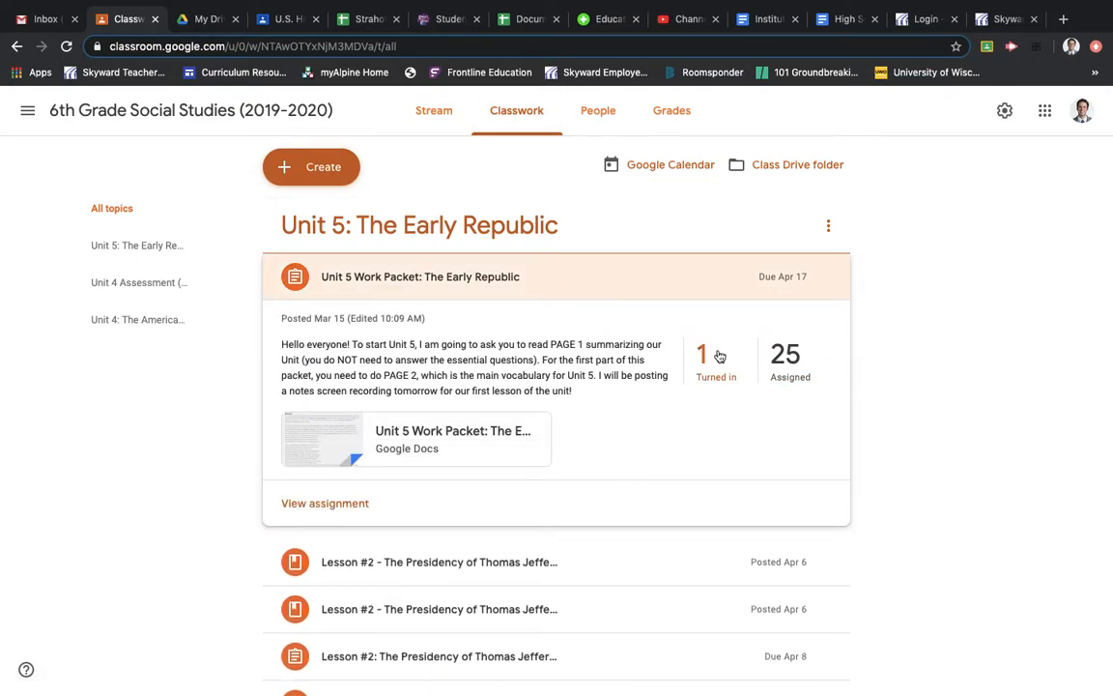
{"action": "mouse_move", "coordinate": [715, 377]}
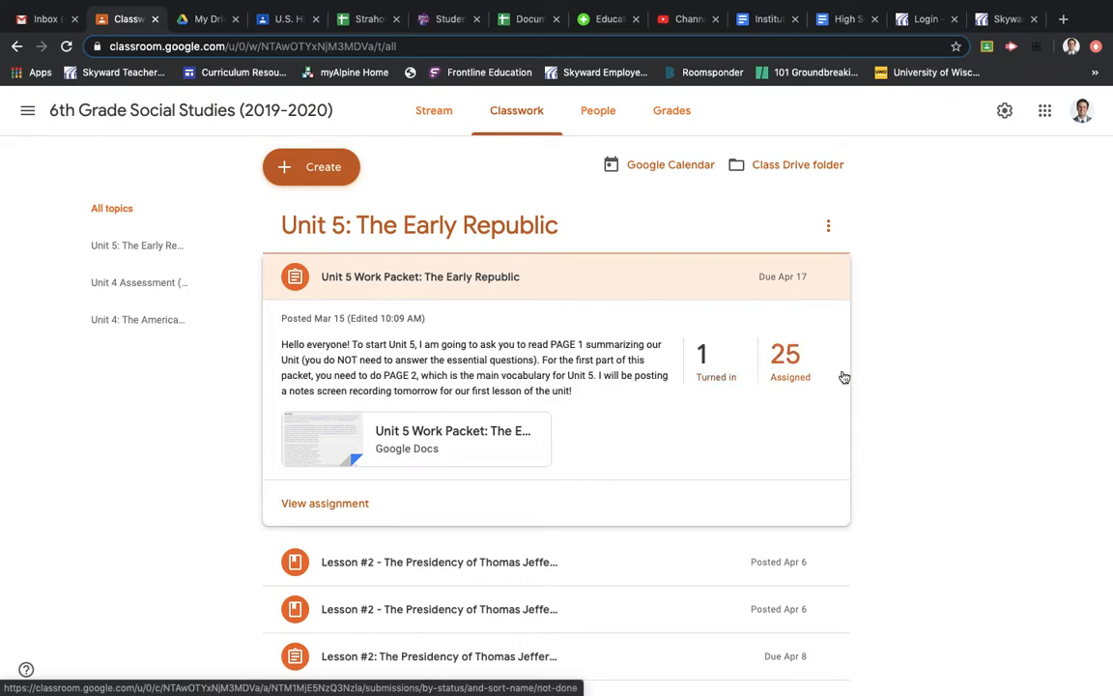
{"action": "mouse_move", "coordinate": [819, 420]}
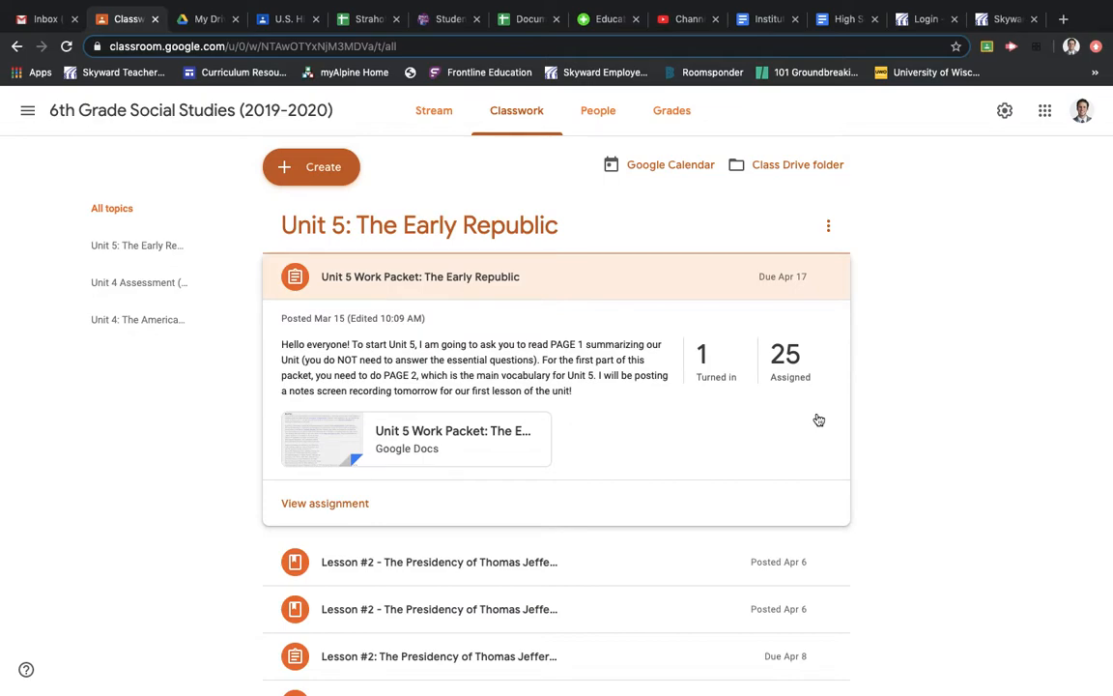
{"action": "mouse_move", "coordinate": [485, 452]}
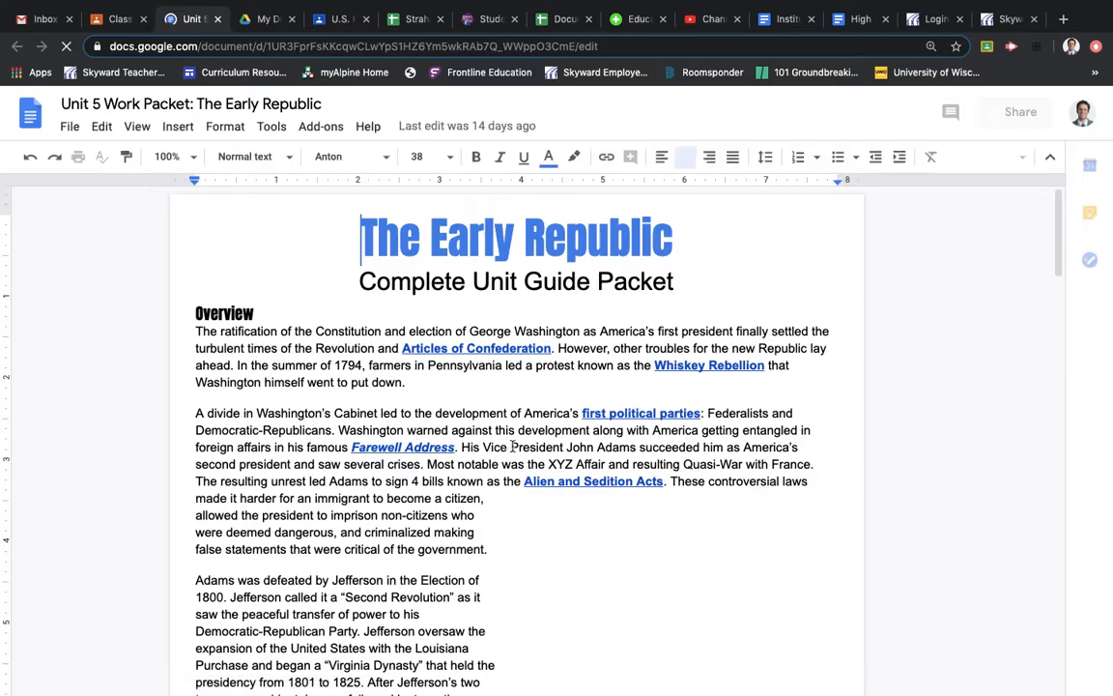
Dismiss the signed-in account notice and read through the overview and essential questions to the Vocabulary table
{"action": "left_click", "coordinate": [1013, 112]}
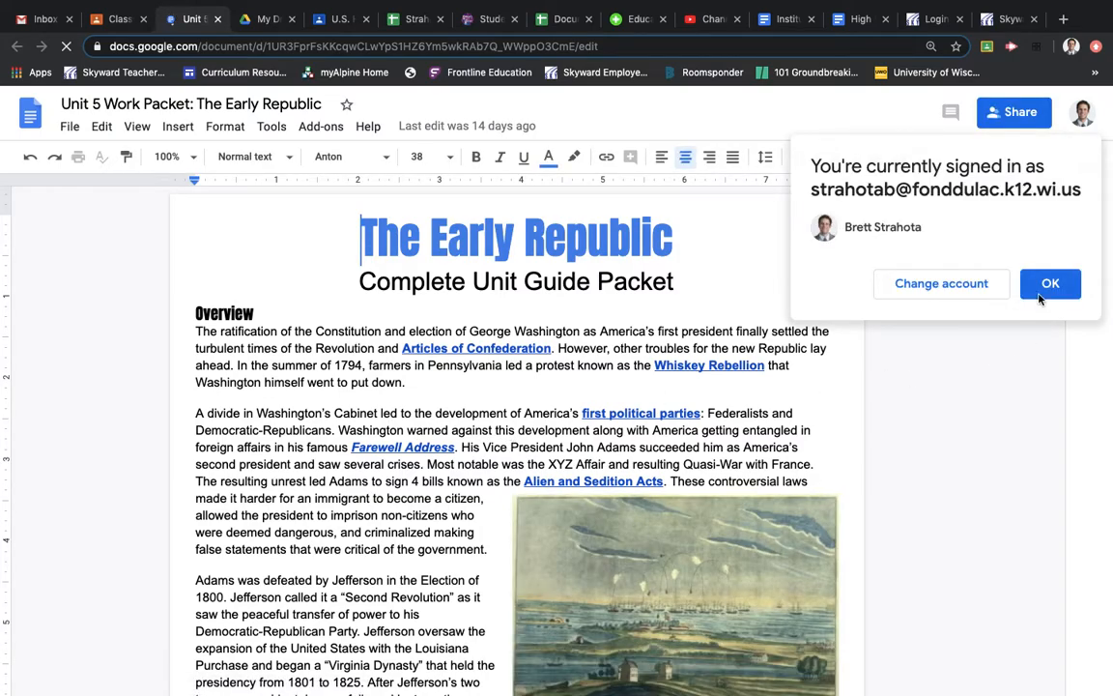
{"action": "left_click", "coordinate": [1051, 282]}
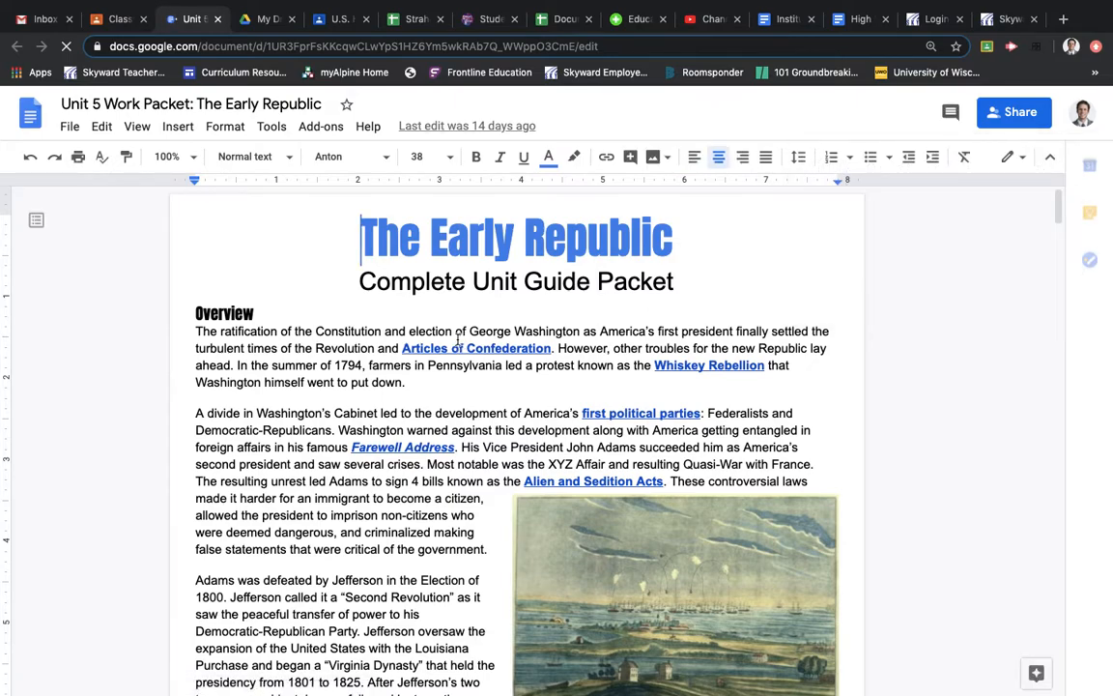
{"action": "scroll", "scroll_direction": "down", "scroll_amount": 3}
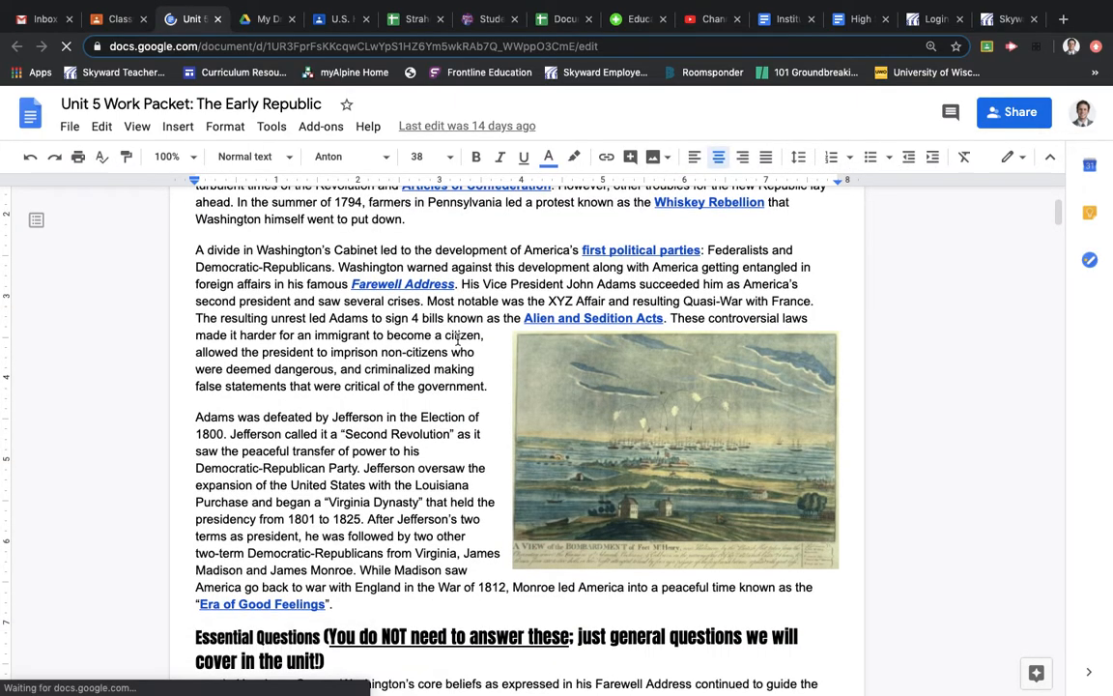
{"action": "scroll", "scroll_direction": "down", "scroll_amount": 3}
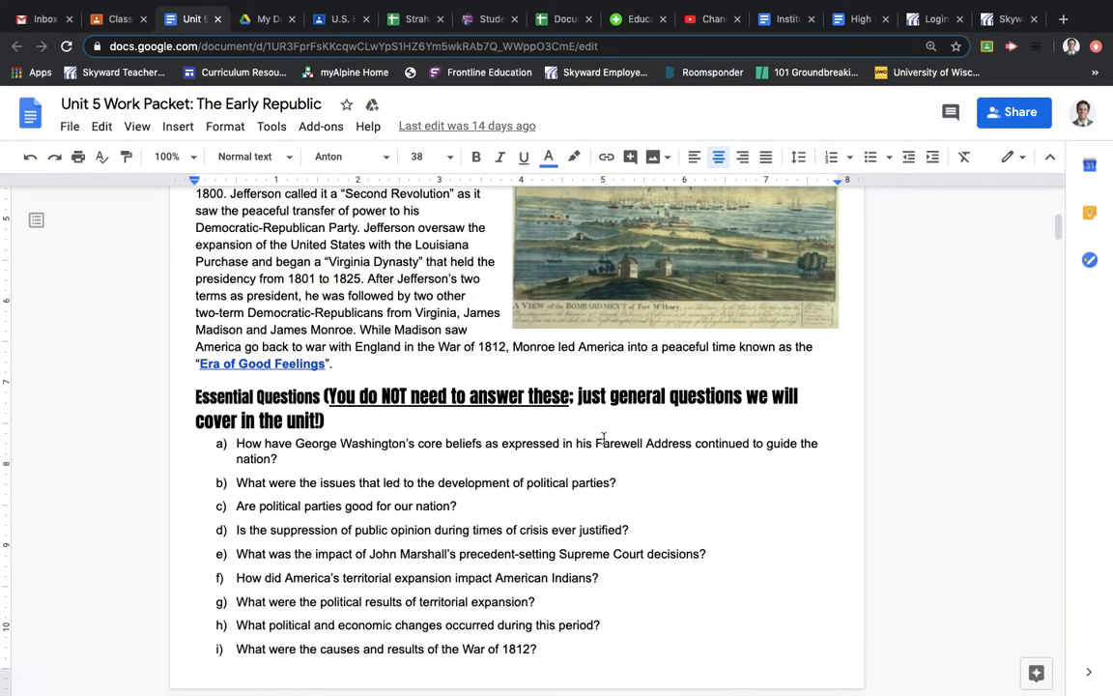
{"action": "scroll", "scroll_direction": "down", "scroll_amount": 3}
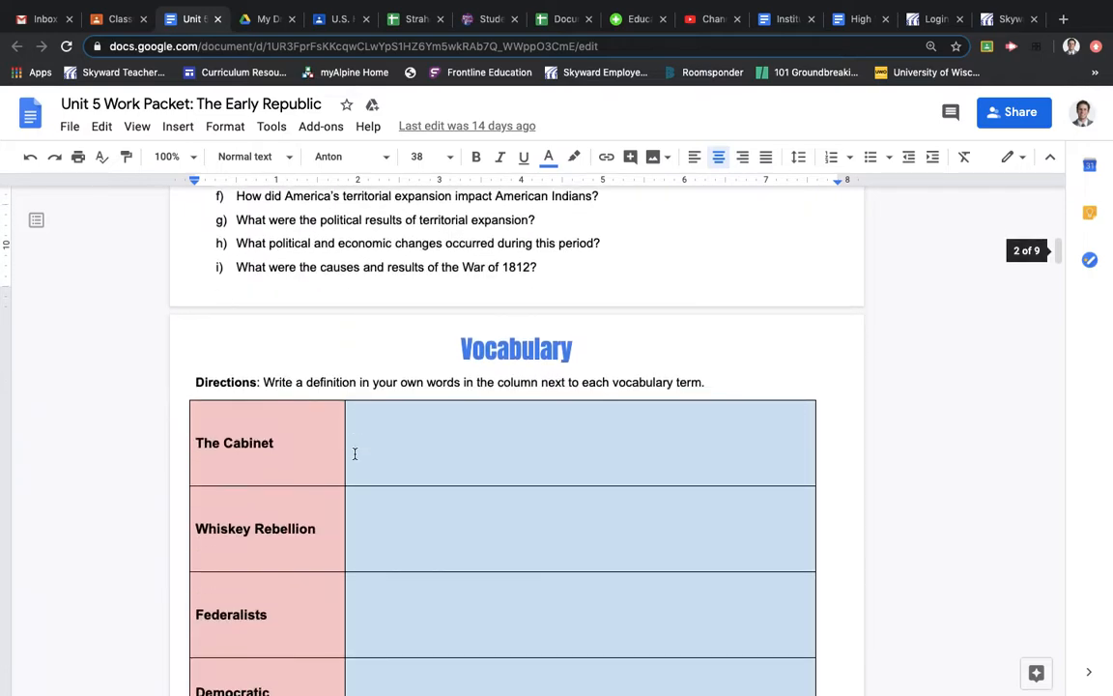
{"action": "scroll", "scroll_direction": "down", "scroll_amount": 3}
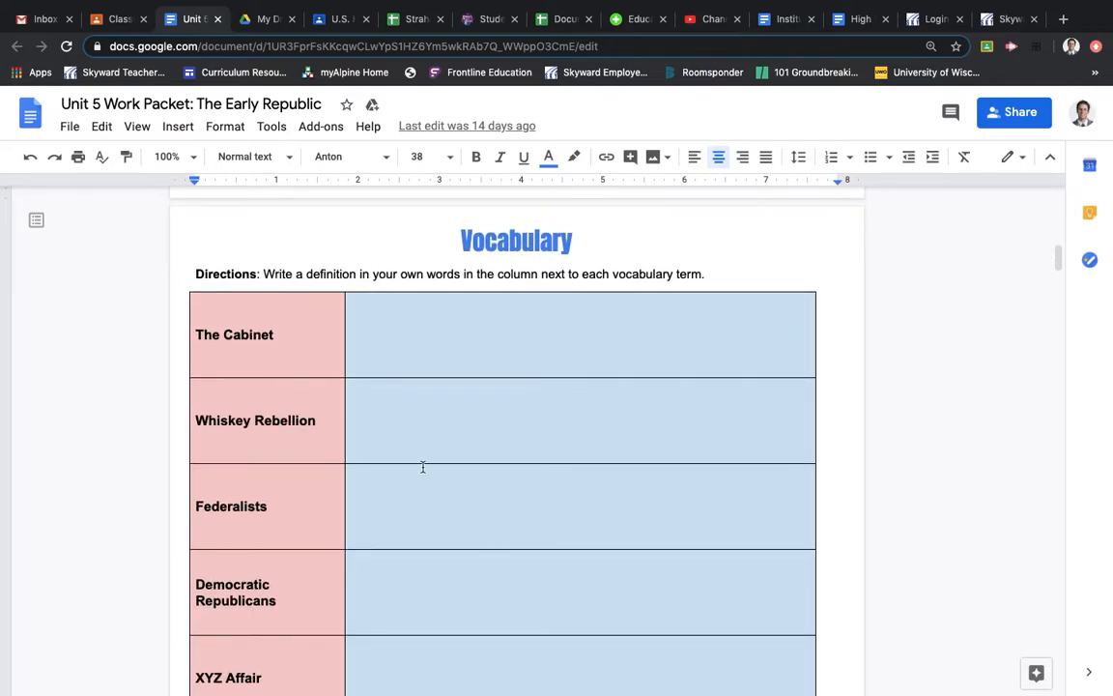
{"action": "scroll", "scroll_direction": "down", "scroll_amount": 3}
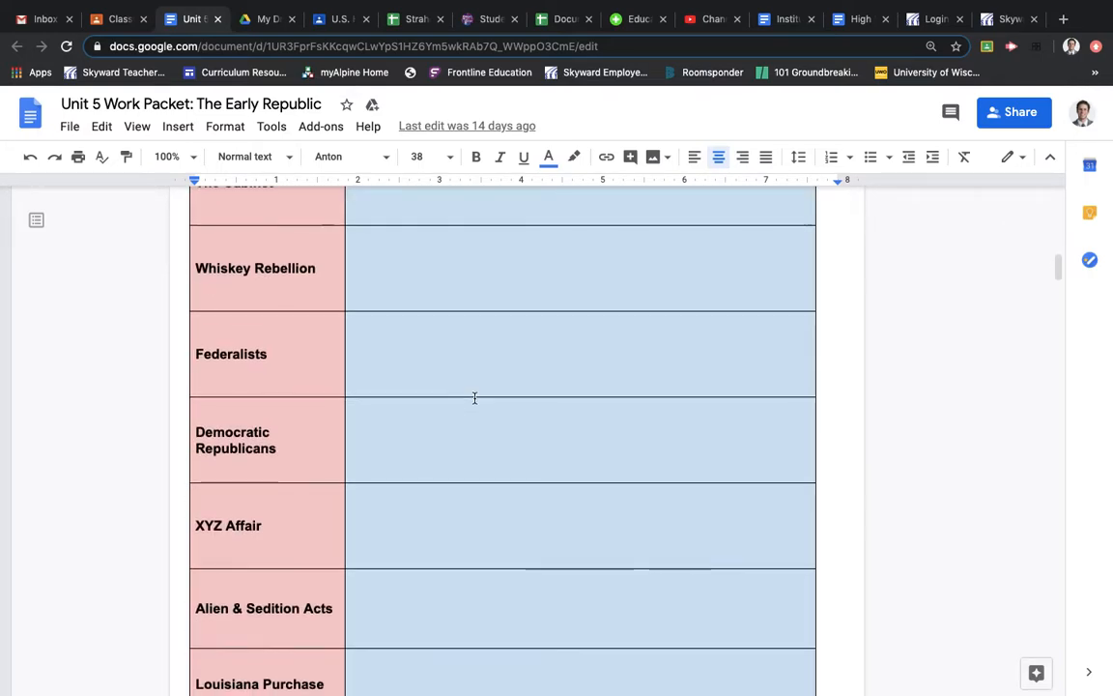
{"action": "scroll", "scroll_direction": "up", "scroll_amount": 3}
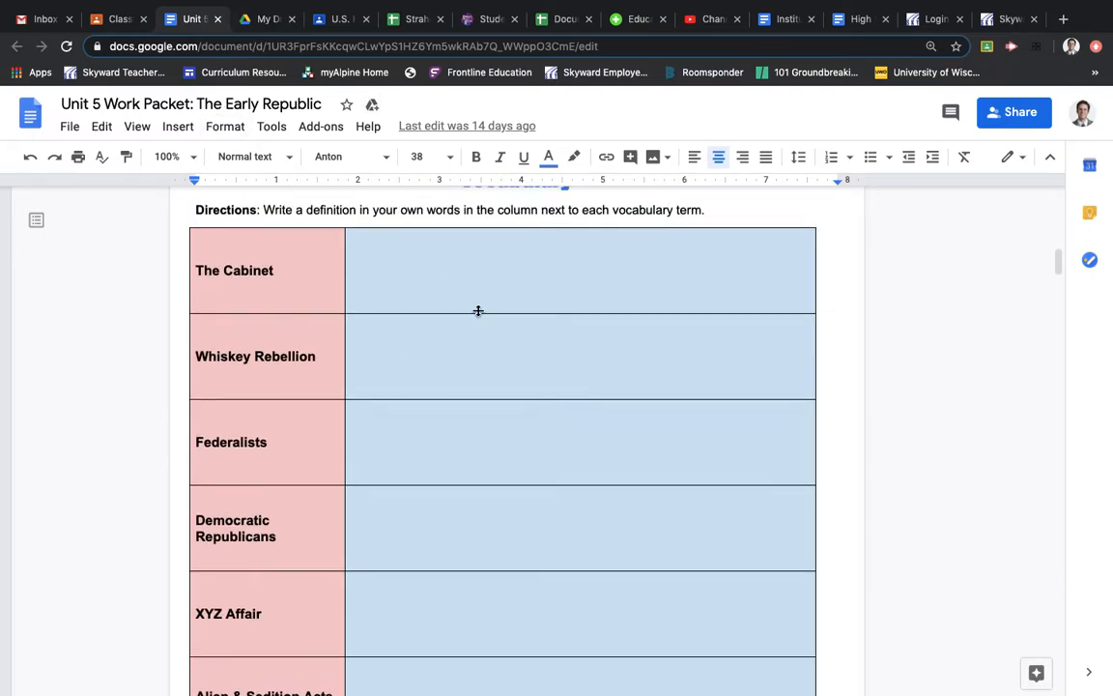
{"action": "scroll", "scroll_direction": "down", "scroll_amount": 3}
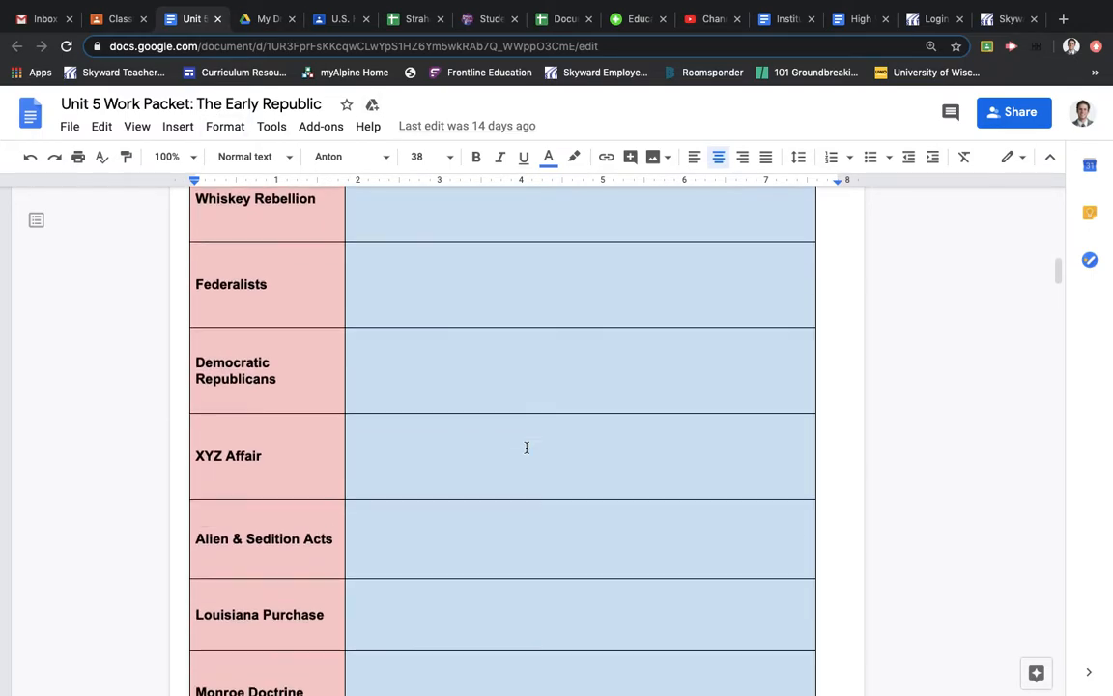
Scroll through the Geography of Early America map and its four questions to the People to Know heading
{"action": "scroll", "scroll_direction": "down", "scroll_amount": 3}
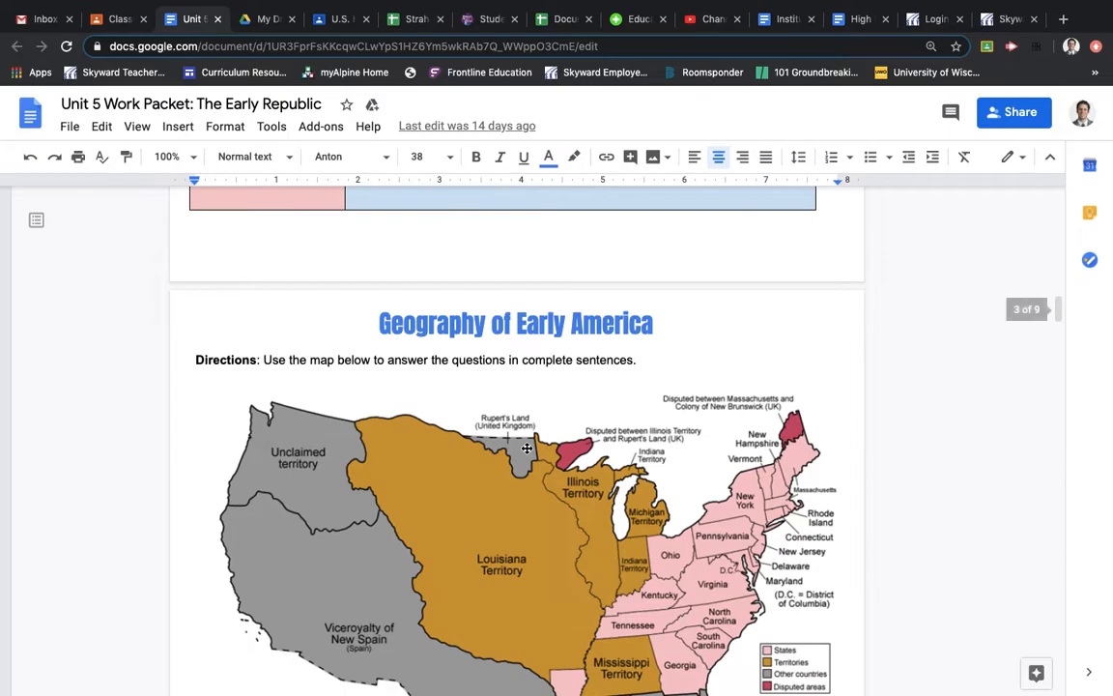
{"action": "scroll", "scroll_direction": "down", "scroll_amount": 3}
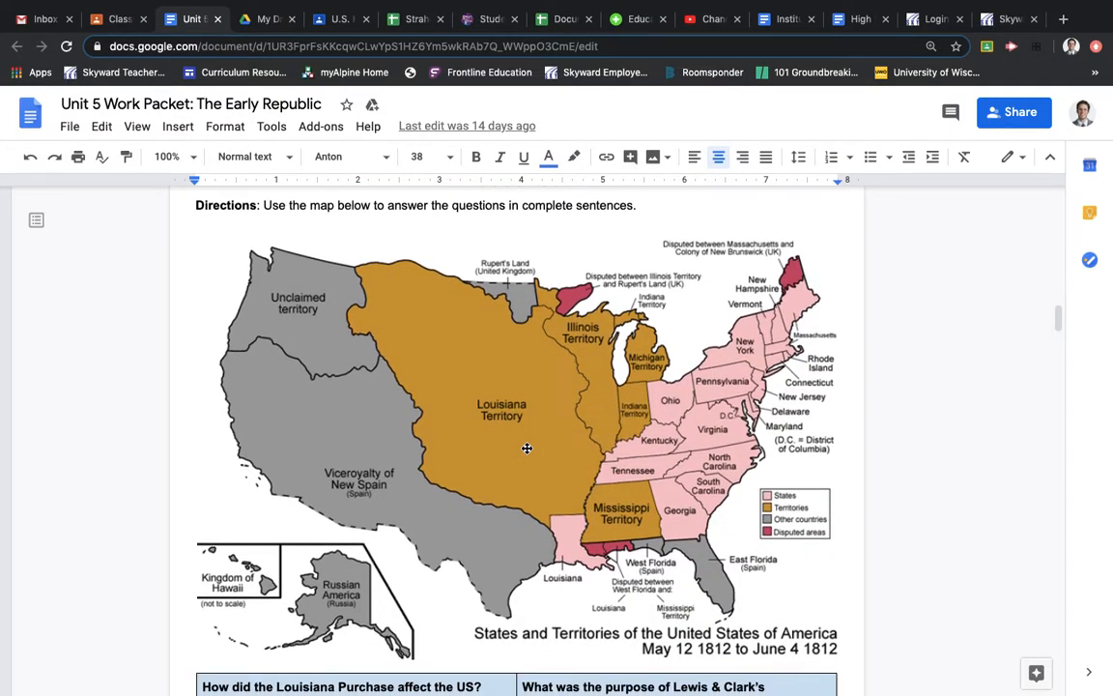
{"action": "mouse_move", "coordinate": [522, 424]}
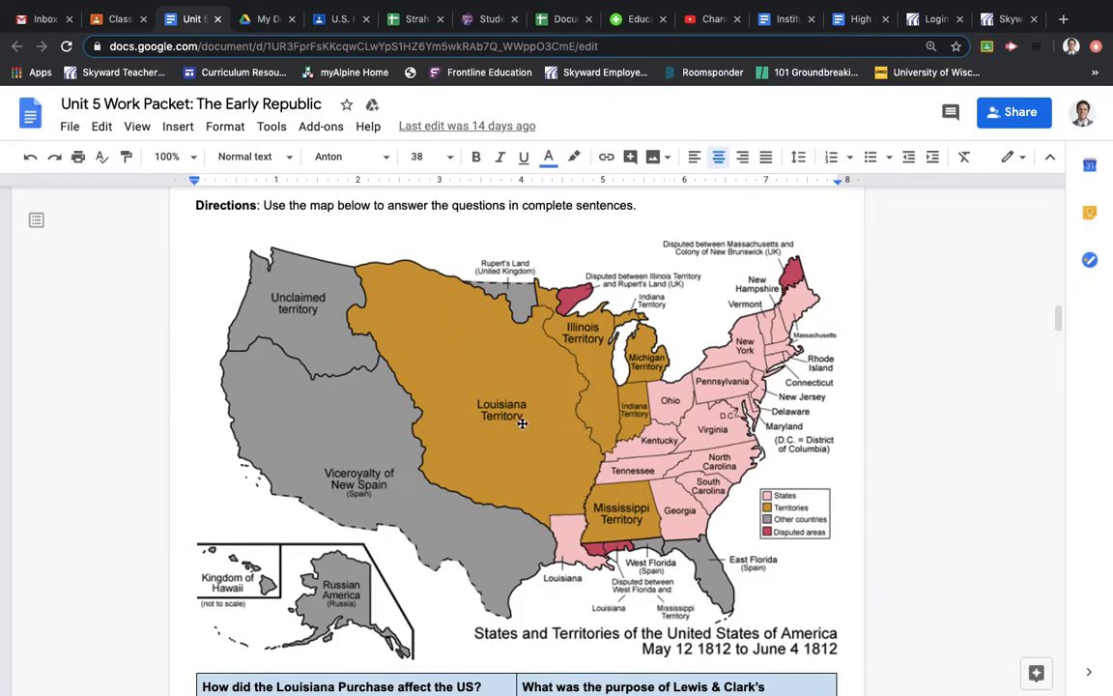
{"action": "scroll", "scroll_direction": "down", "scroll_amount": 3}
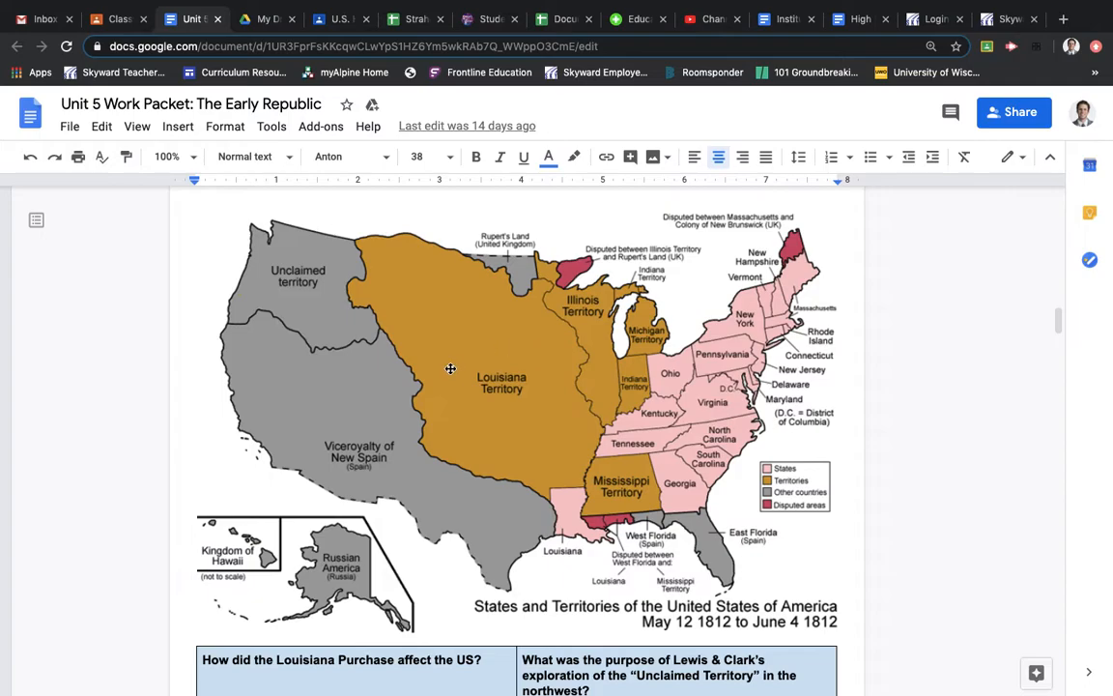
{"action": "mouse_move", "coordinate": [254, 246]}
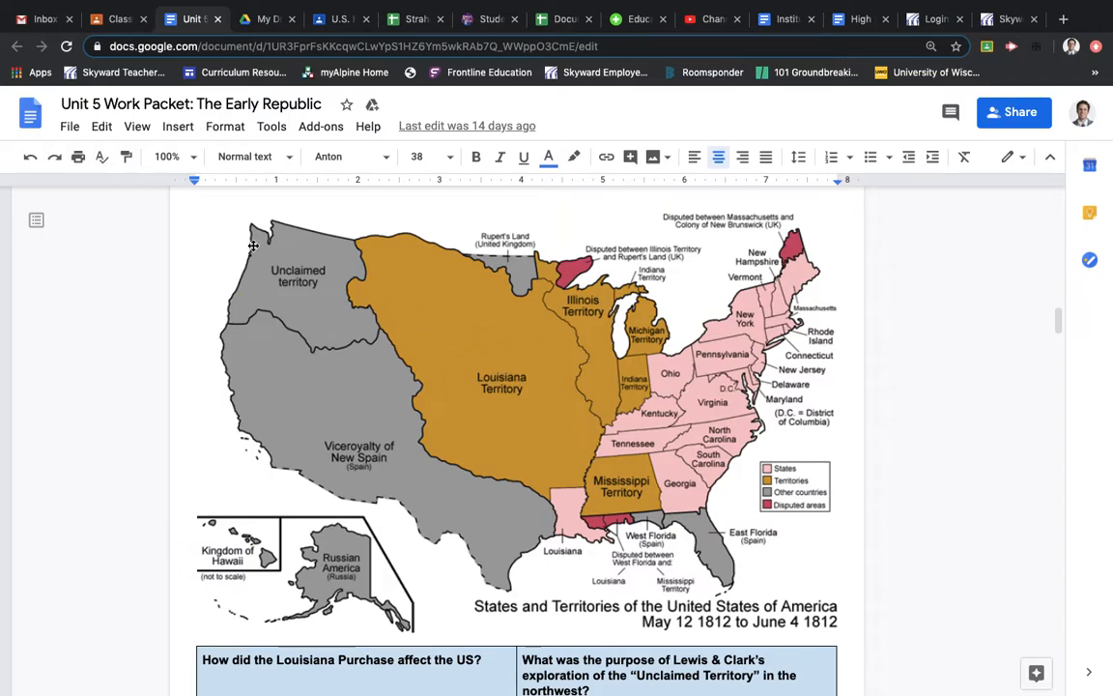
{"action": "mouse_move", "coordinate": [326, 262]}
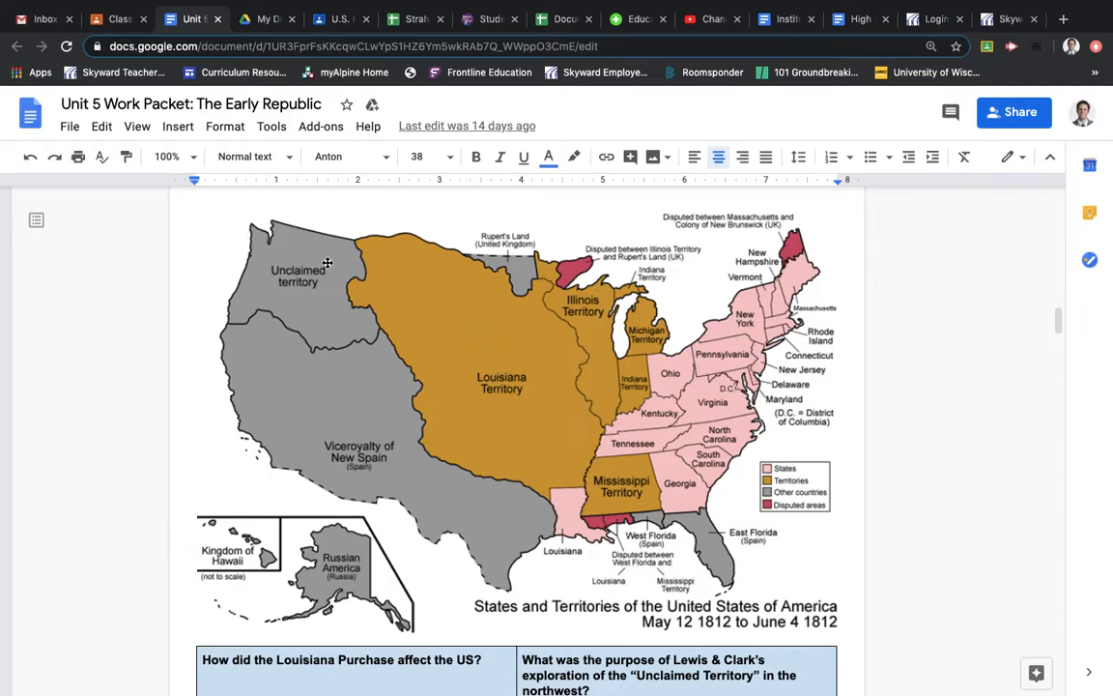
{"action": "mouse_move", "coordinate": [266, 280]}
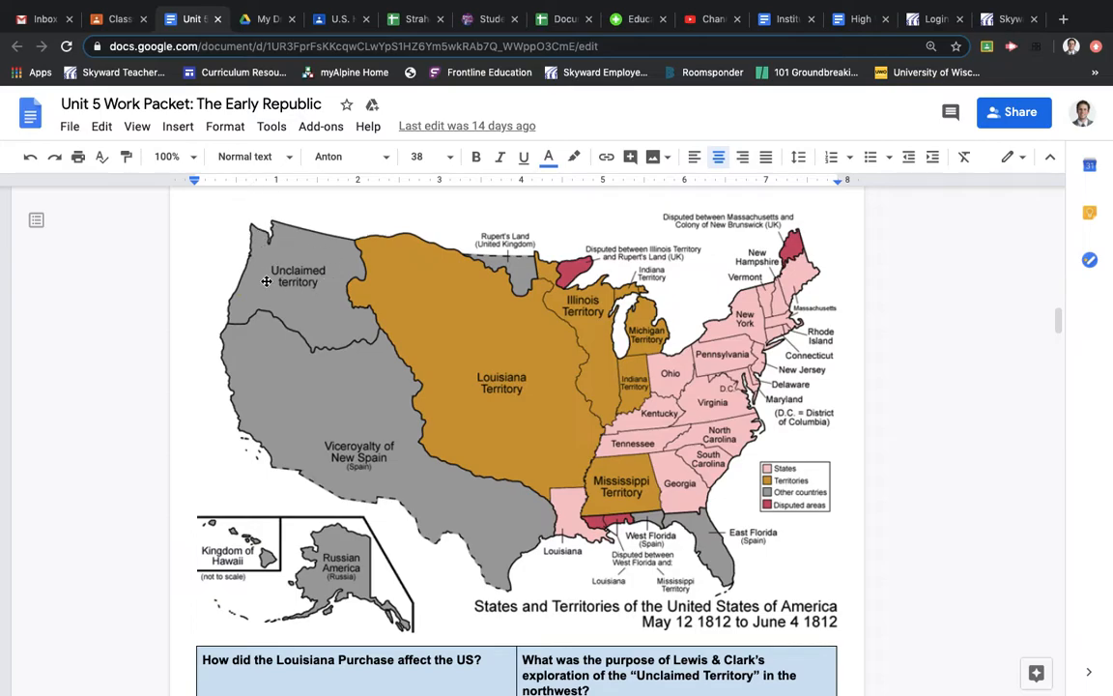
{"action": "mouse_move", "coordinate": [266, 251]}
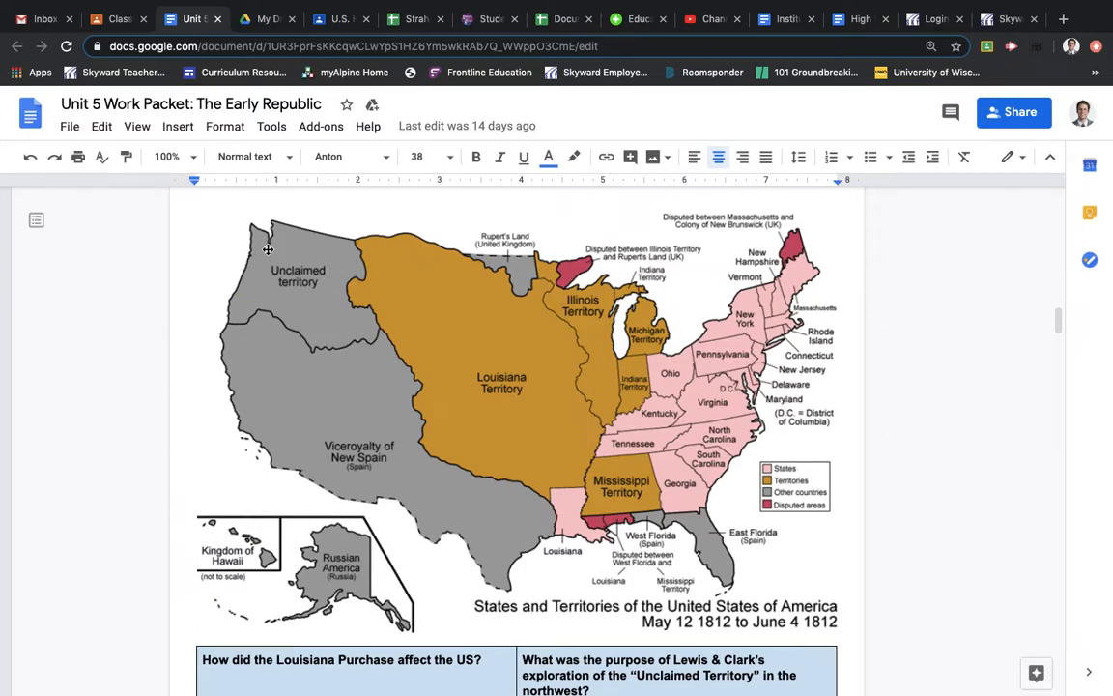
{"action": "mouse_move", "coordinate": [313, 293]}
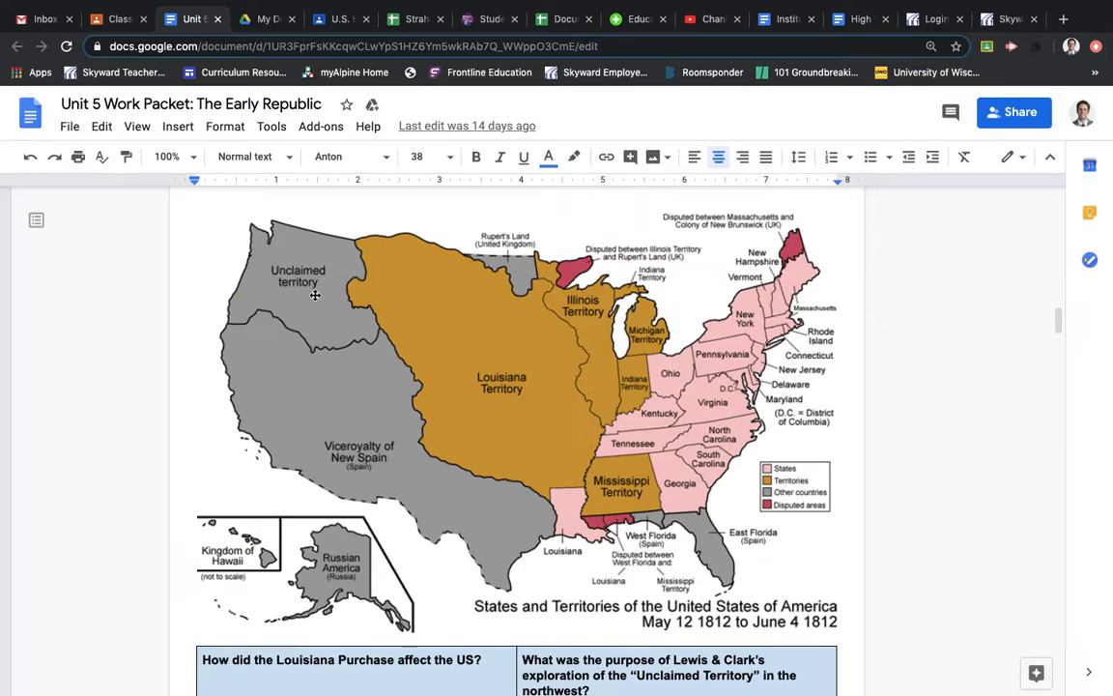
{"action": "mouse_move", "coordinate": [255, 301]}
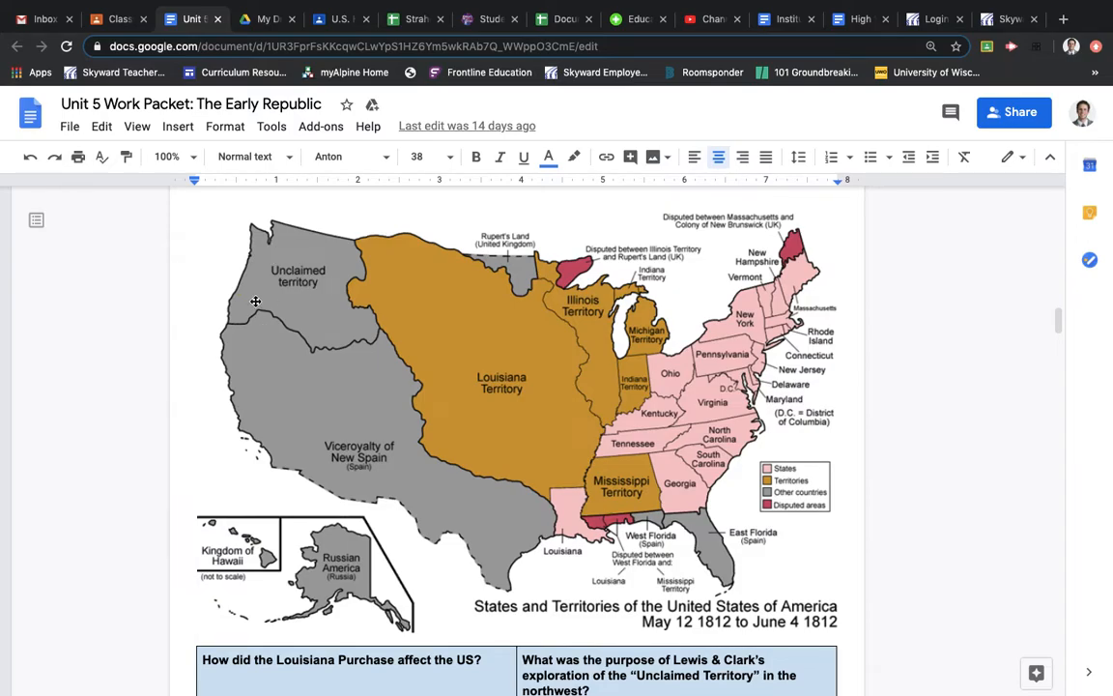
{"action": "scroll", "scroll_direction": "down", "scroll_amount": 3}
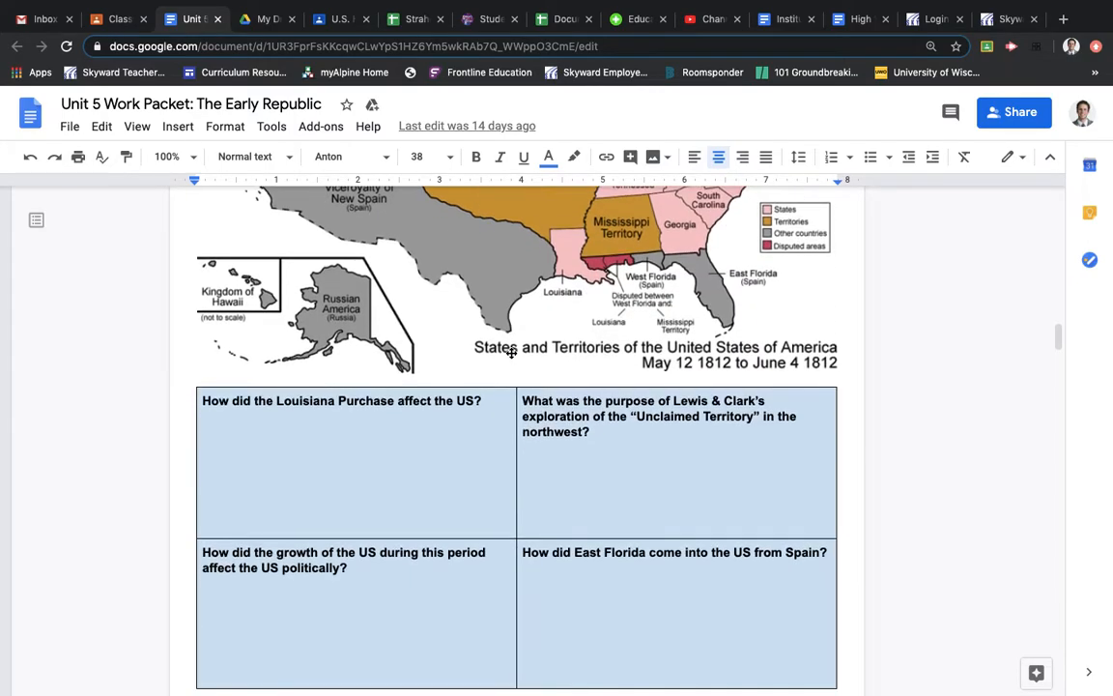
{"action": "scroll", "scroll_direction": "down", "scroll_amount": 3}
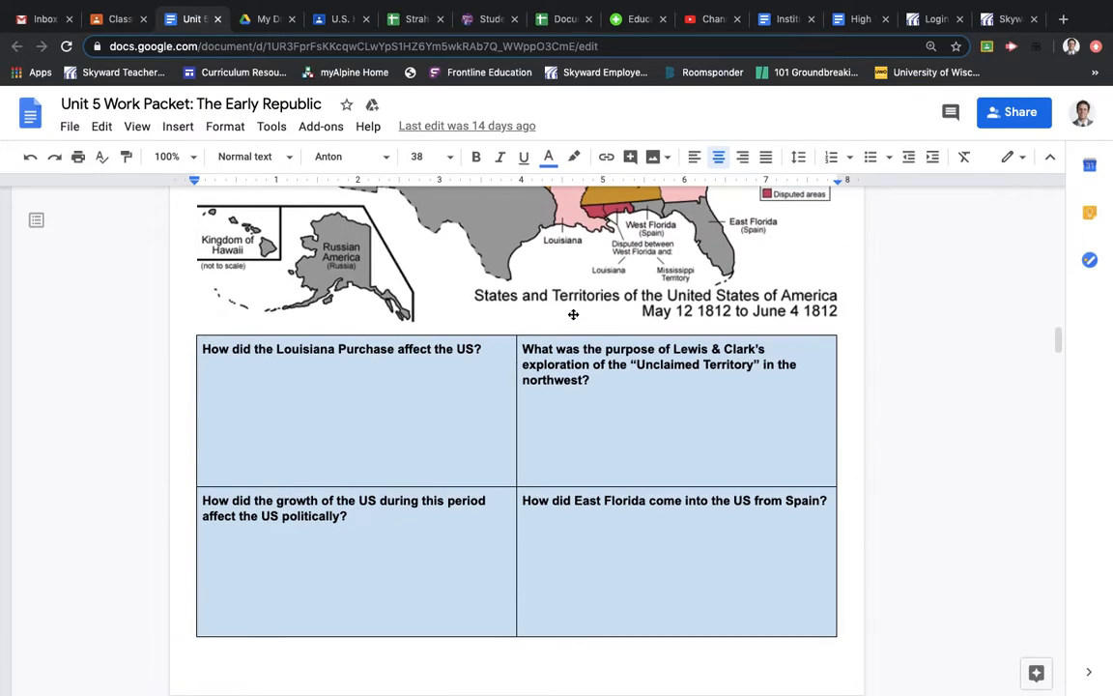
{"action": "scroll", "scroll_direction": "up", "scroll_amount": 3}
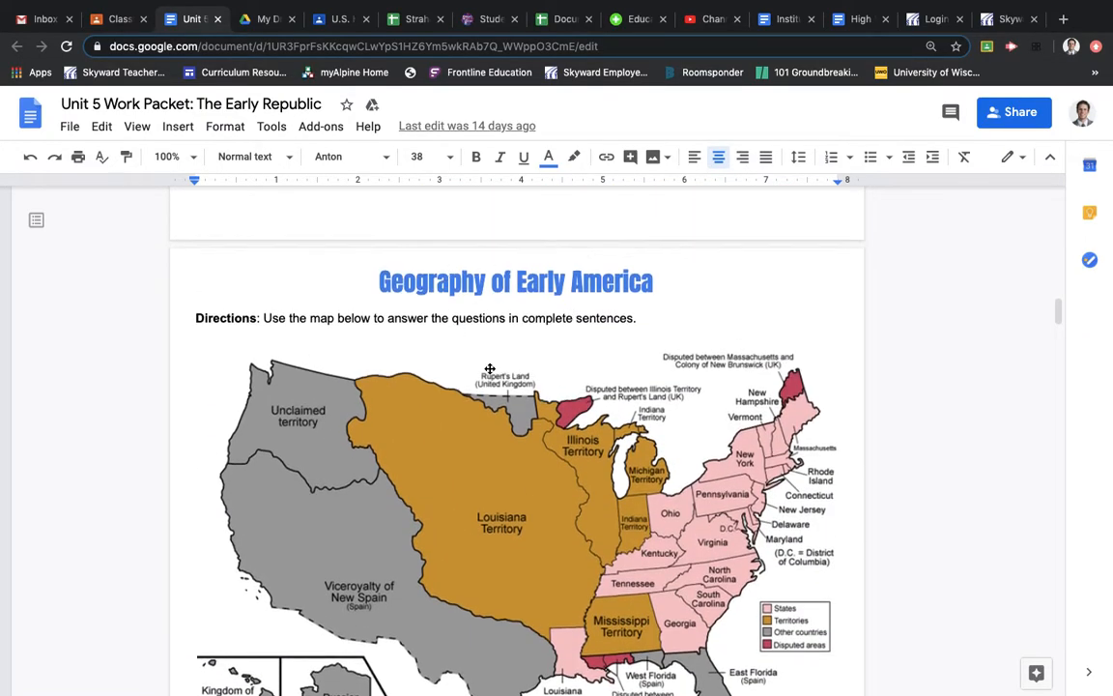
{"action": "scroll", "scroll_direction": "down", "scroll_amount": 3}
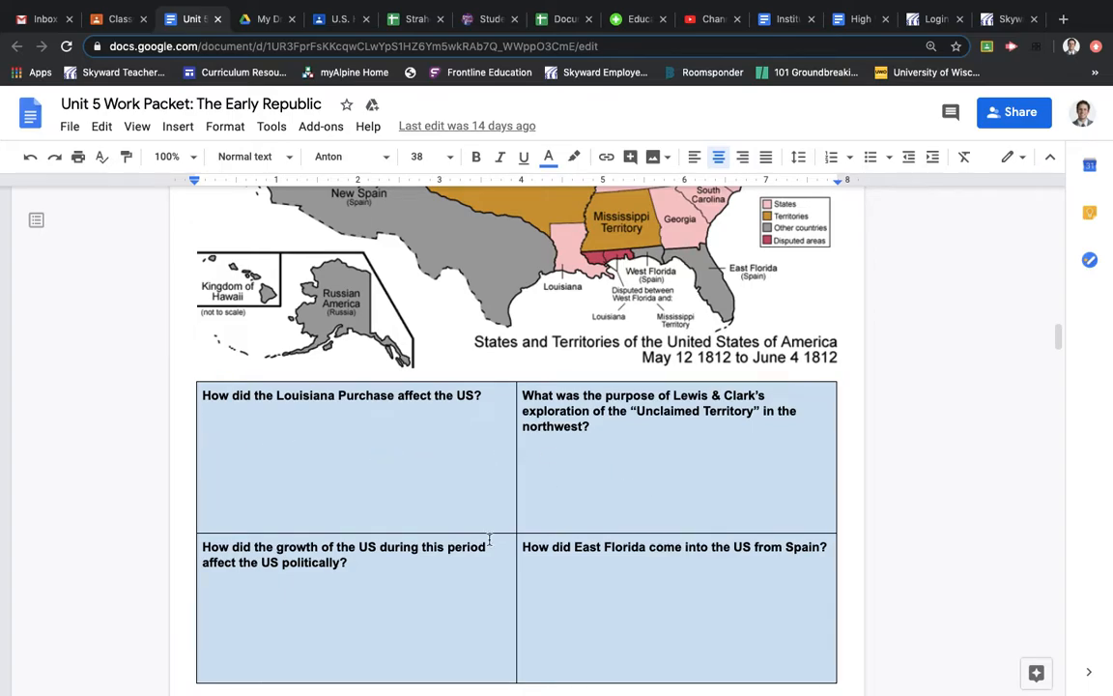
{"action": "scroll", "scroll_direction": "down", "scroll_amount": 3}
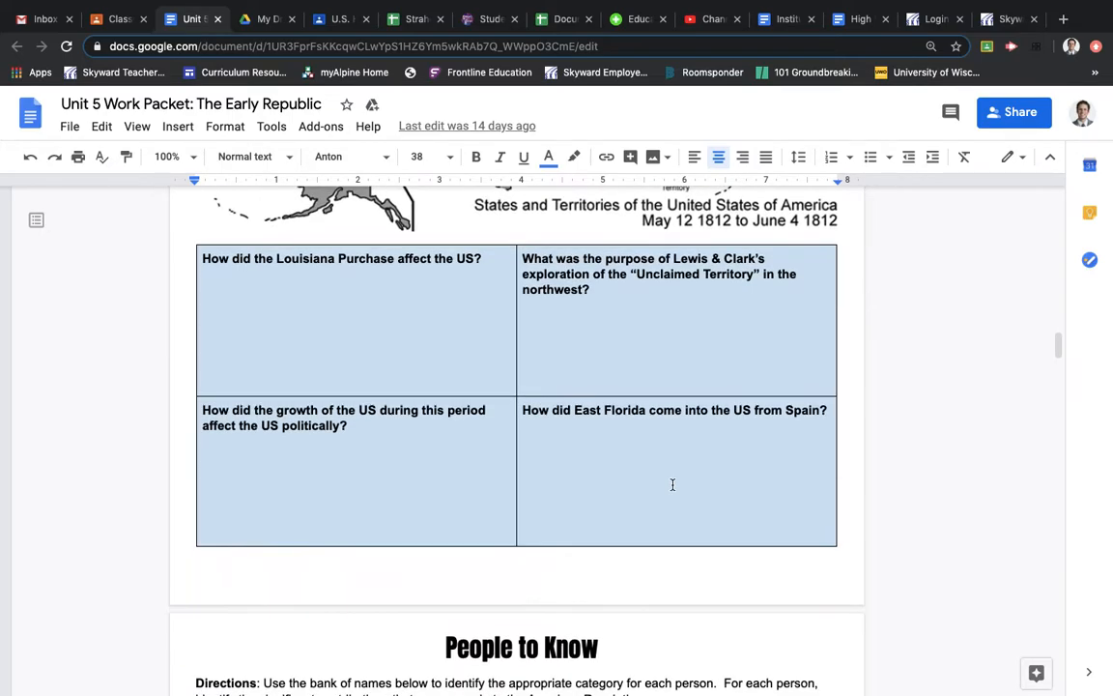
Follow the John Adams link in the name bank to Biography.com and read the article to its citation details
{"action": "scroll", "scroll_direction": "down", "scroll_amount": 3}
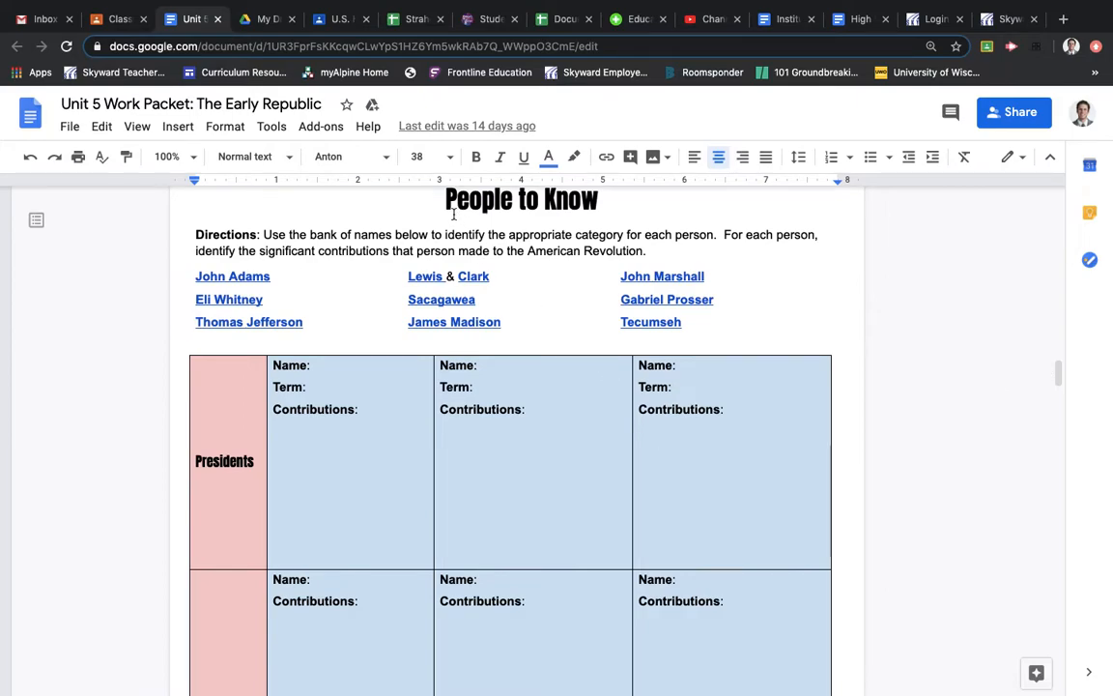
{"action": "mouse_move", "coordinate": [560, 359]}
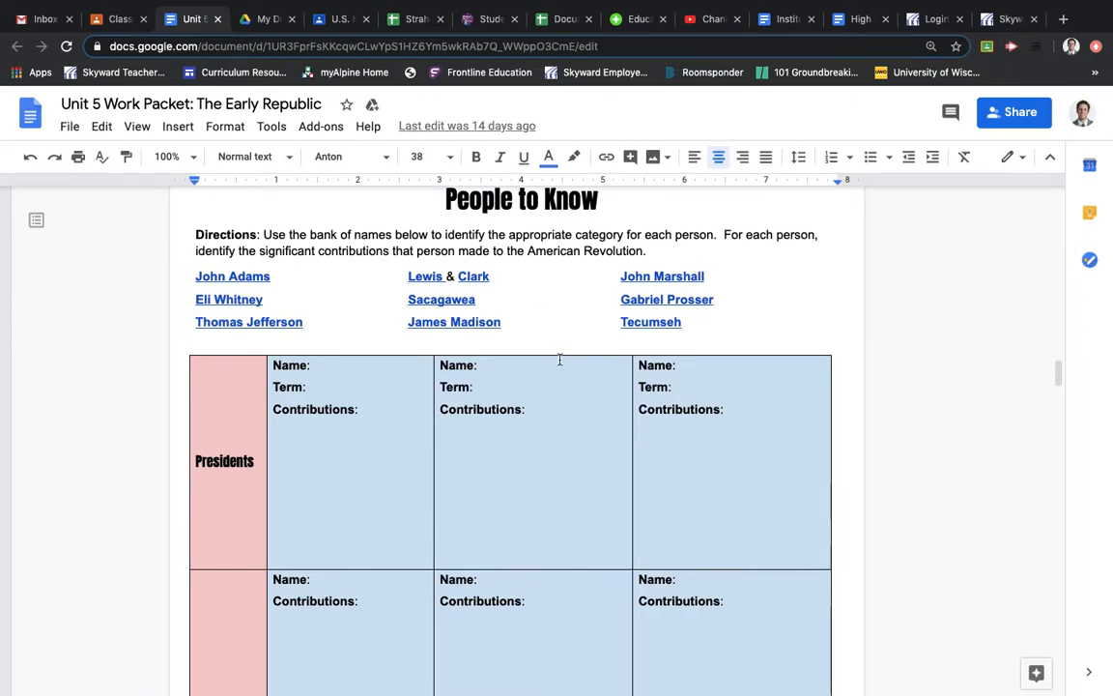
{"action": "mouse_move", "coordinate": [688, 510]}
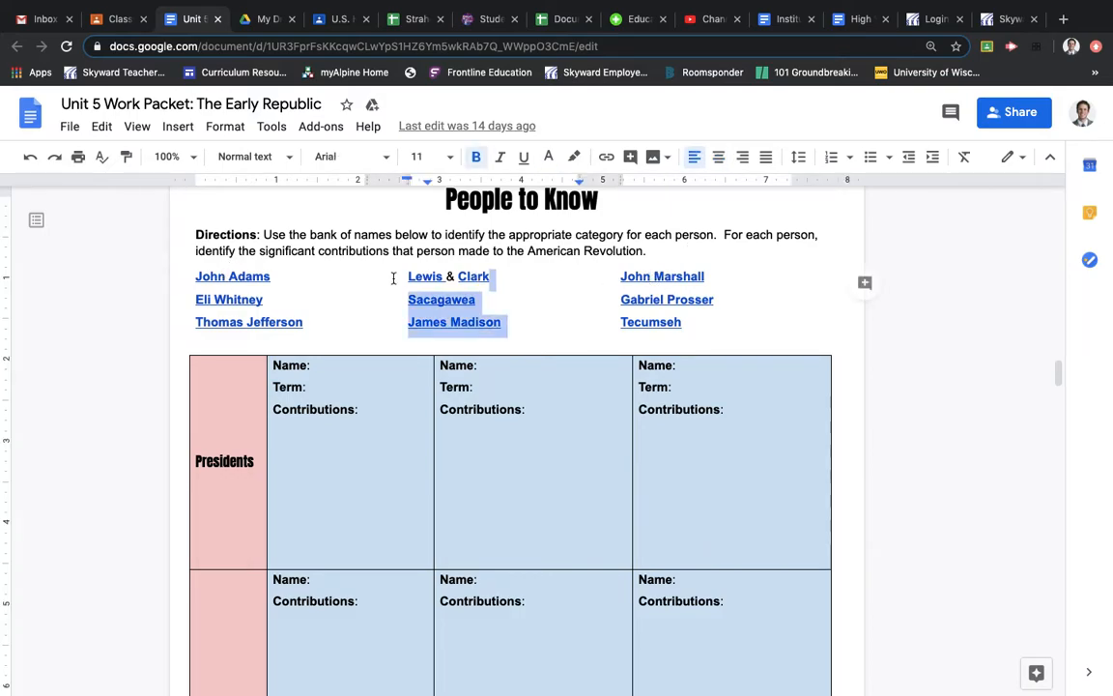
{"action": "left_click", "coordinate": [228, 297]}
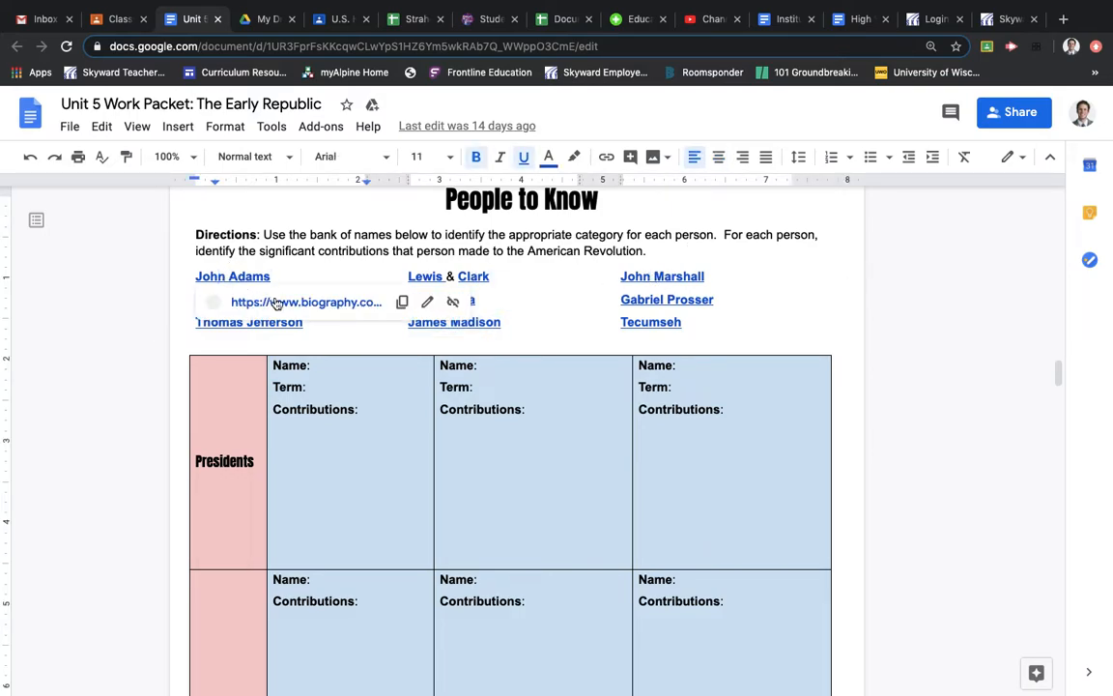
{"action": "left_click", "coordinate": [306, 301]}
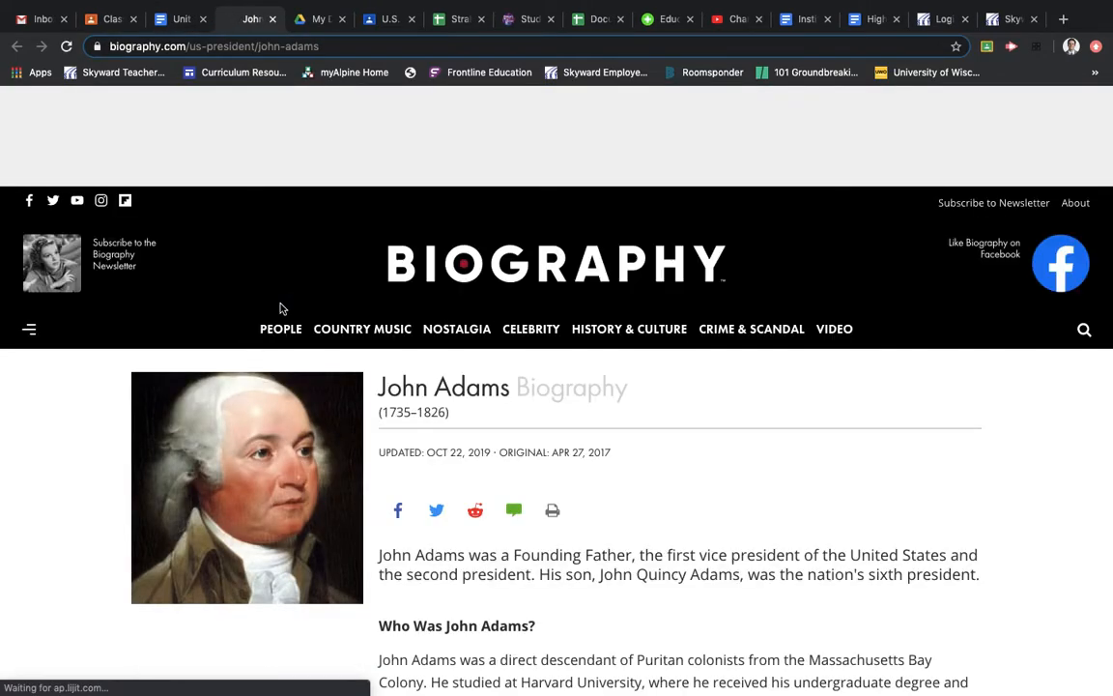
{"action": "scroll", "scroll_direction": "down", "scroll_amount": 3}
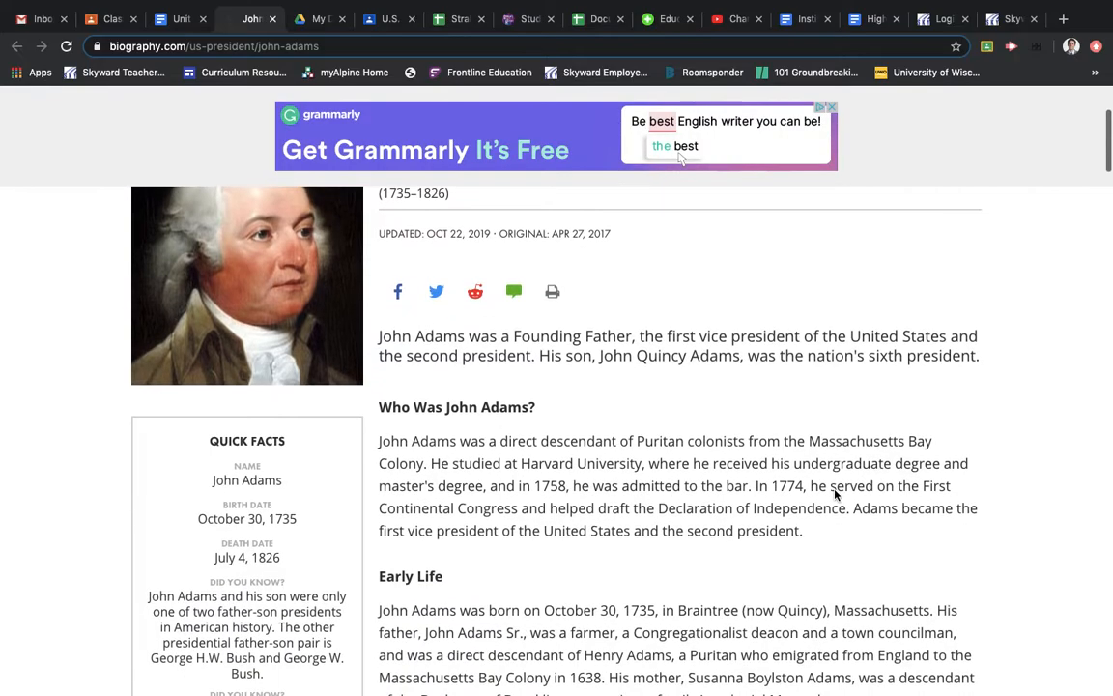
{"action": "scroll", "scroll_direction": "down", "scroll_amount": 3}
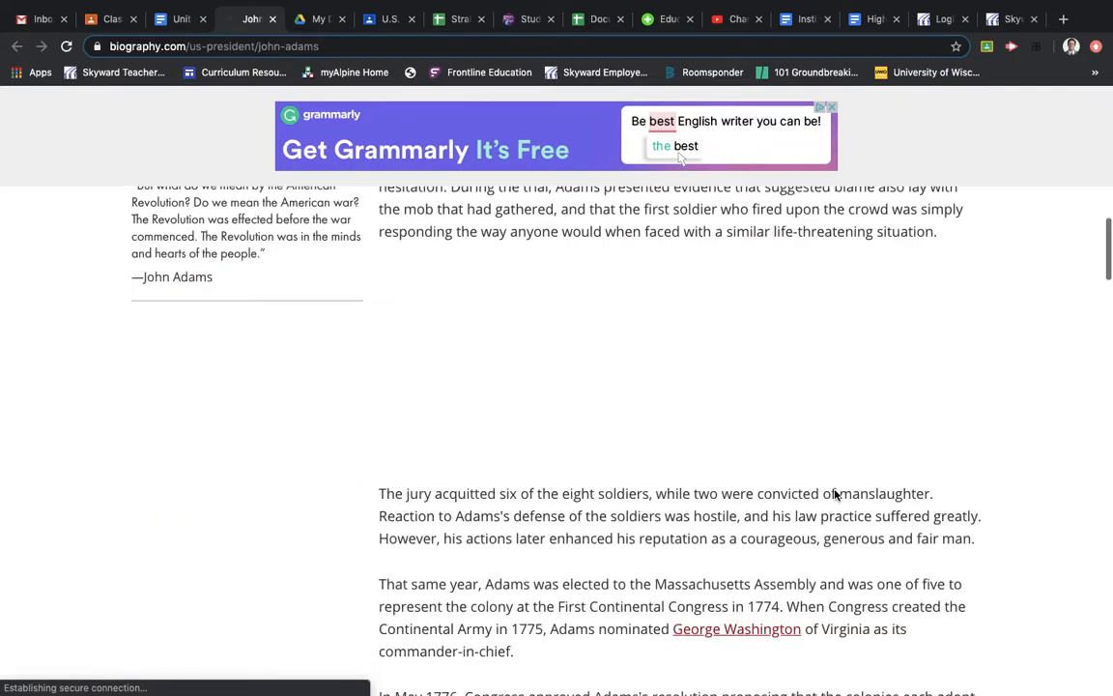
{"action": "scroll", "scroll_direction": "down", "scroll_amount": 3}
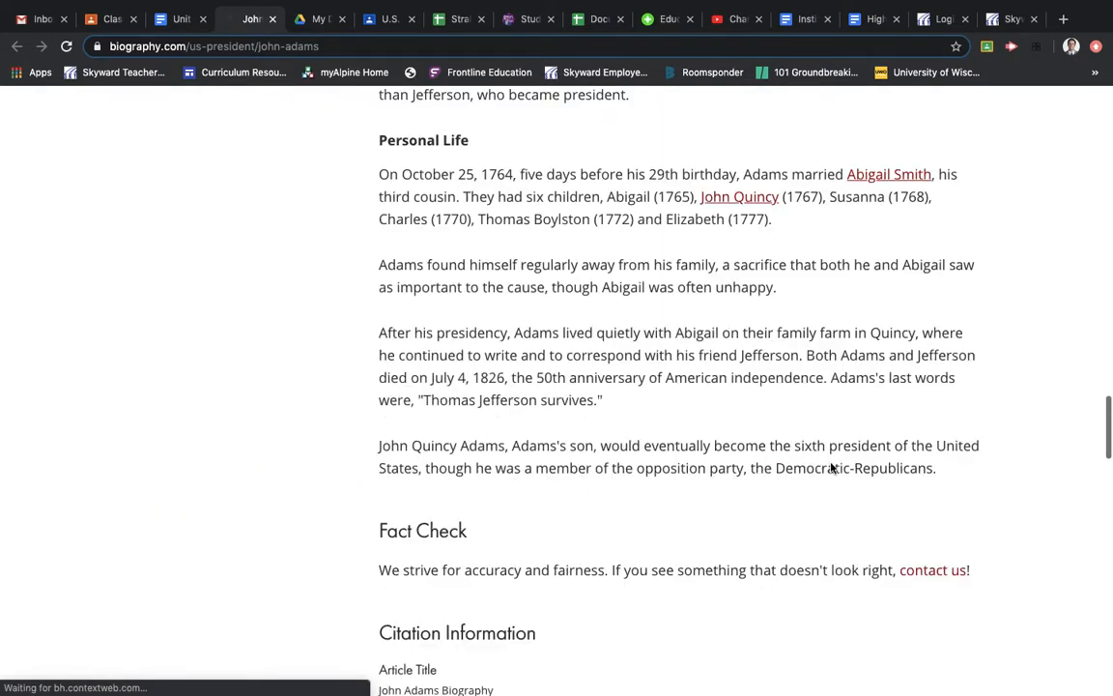
{"action": "scroll", "scroll_direction": "down", "scroll_amount": 3}
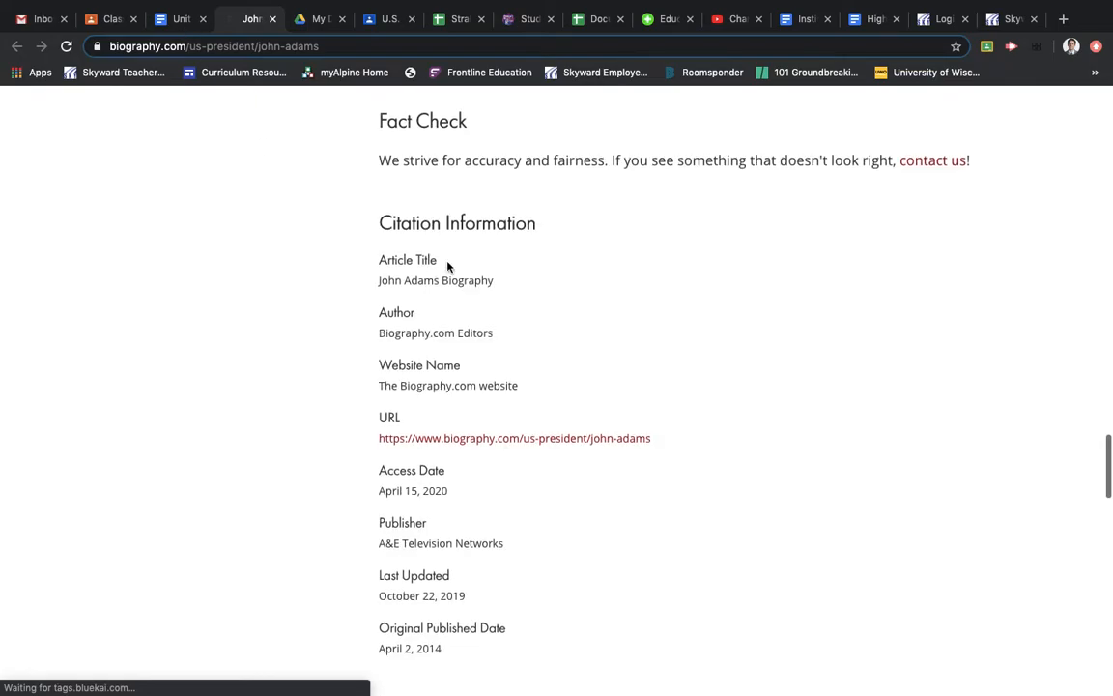
{"action": "scroll", "scroll_direction": "up", "scroll_amount": 3}
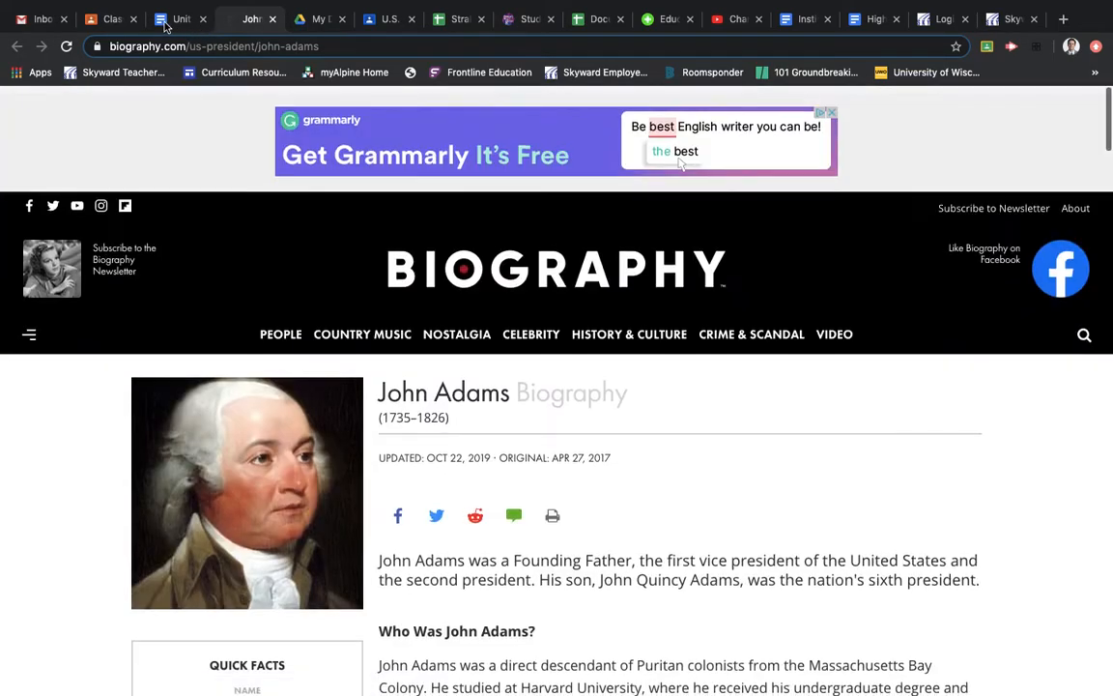
Return to the Unit 5 Work Packet and show the Presidents row's Name, Term and Contributions fields
{"action": "left_click", "coordinate": [182, 20]}
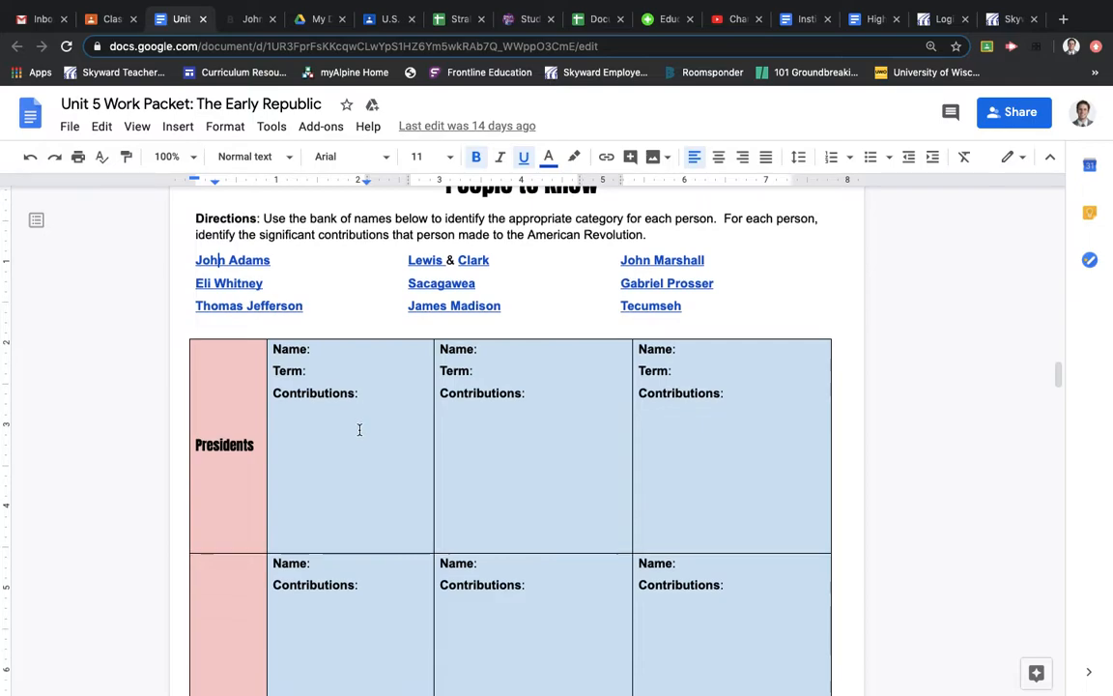
{"action": "mouse_move", "coordinate": [375, 400]}
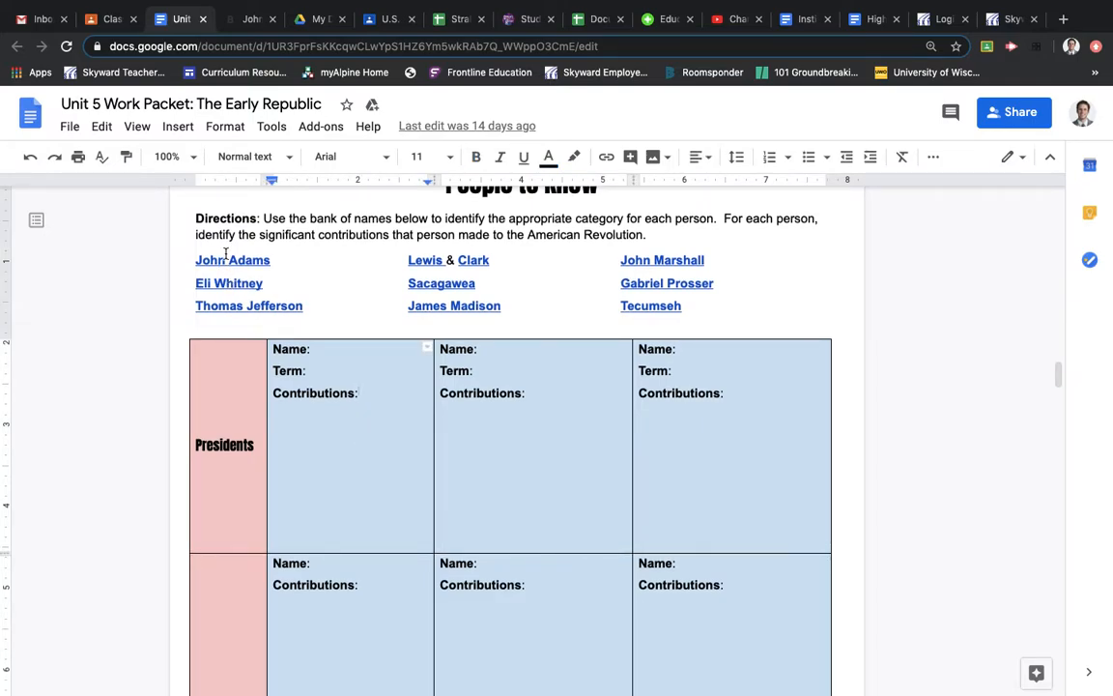
{"action": "scroll", "scroll_direction": "down", "scroll_amount": 3}
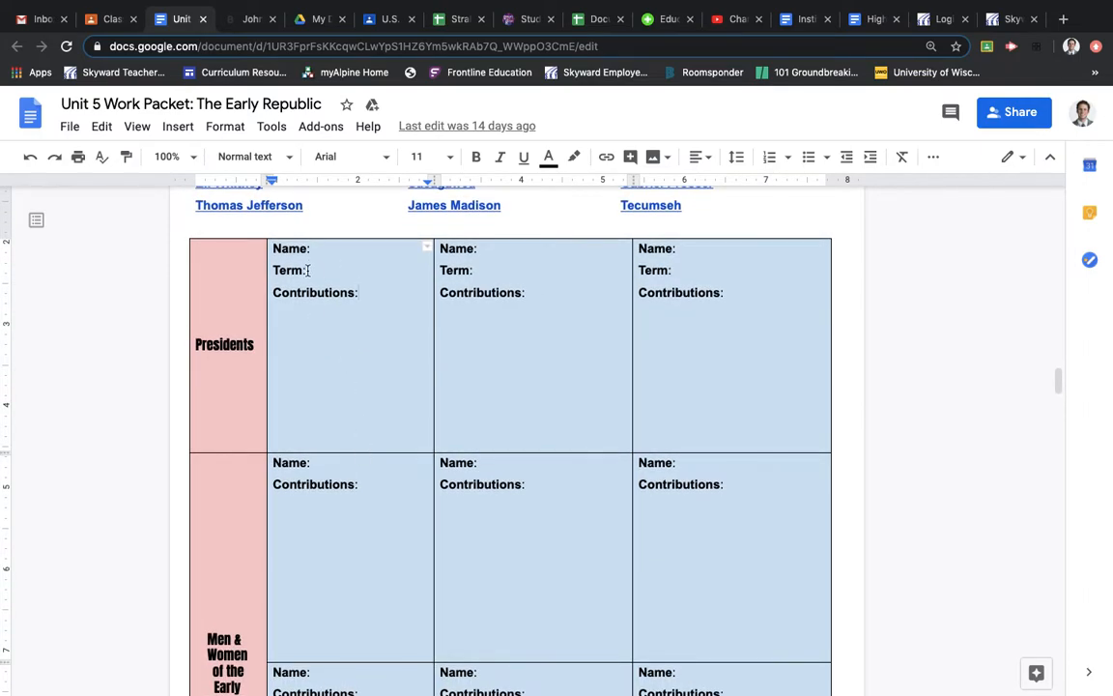
{"action": "mouse_move", "coordinate": [251, 328]}
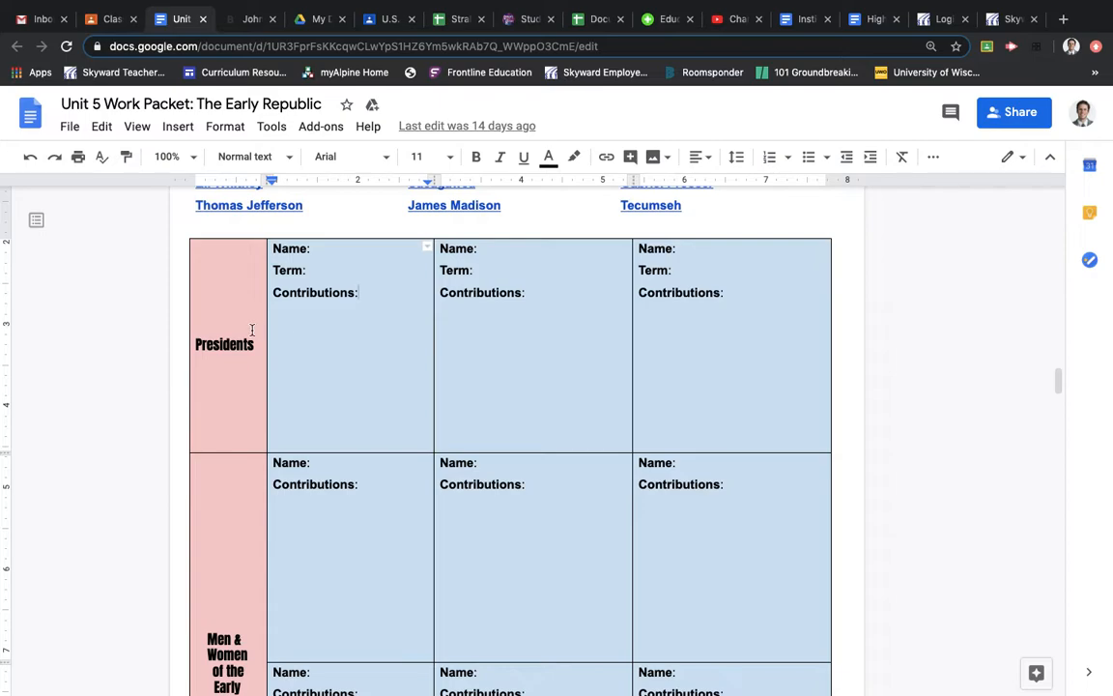
{"action": "scroll", "scroll_direction": "up", "scroll_amount": 3}
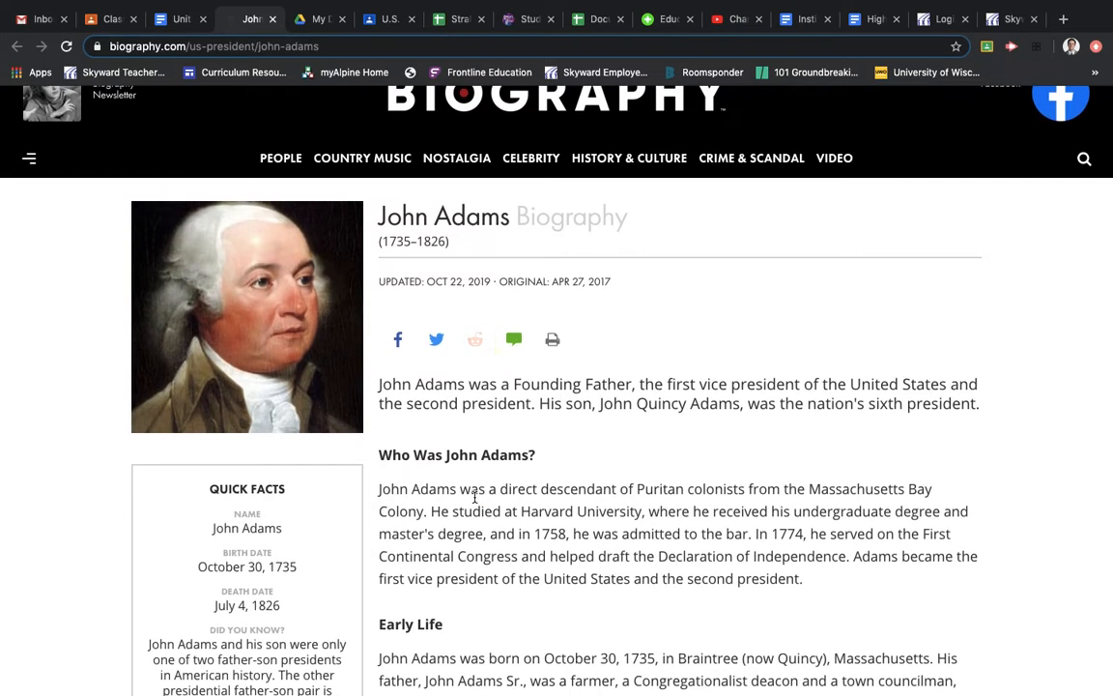
Read John Adams's Political Career down to the start of the John Adams Presidency section
{"action": "scroll", "scroll_direction": "down", "scroll_amount": 3}
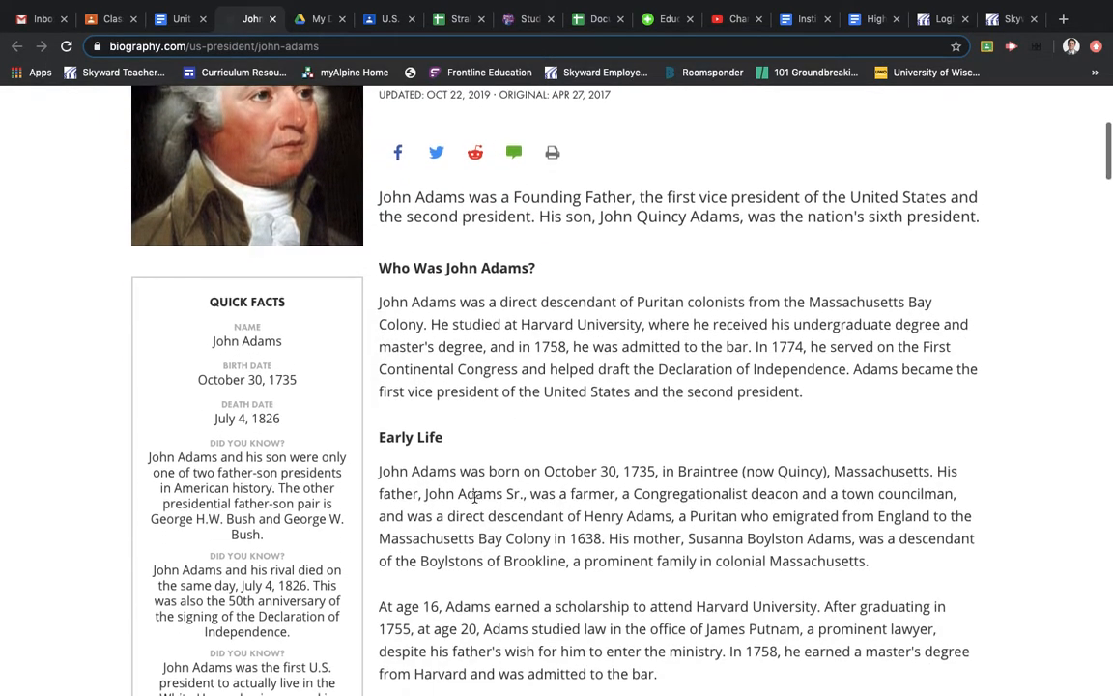
{"action": "scroll", "scroll_direction": "down", "scroll_amount": 3}
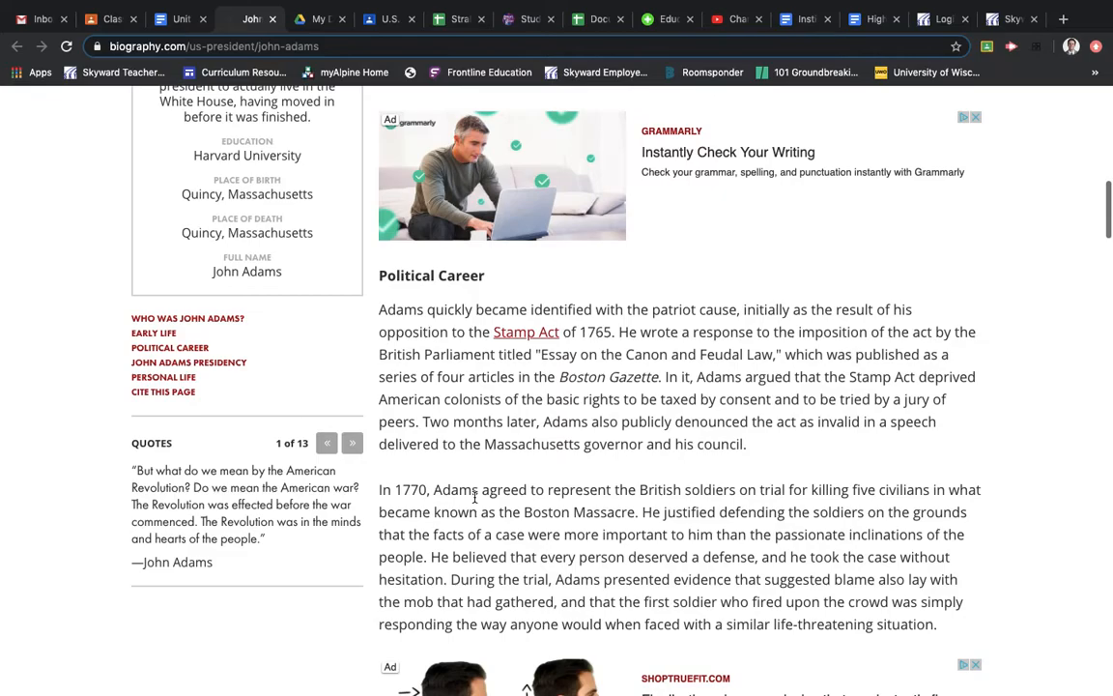
{"action": "scroll", "scroll_direction": "down", "scroll_amount": 3}
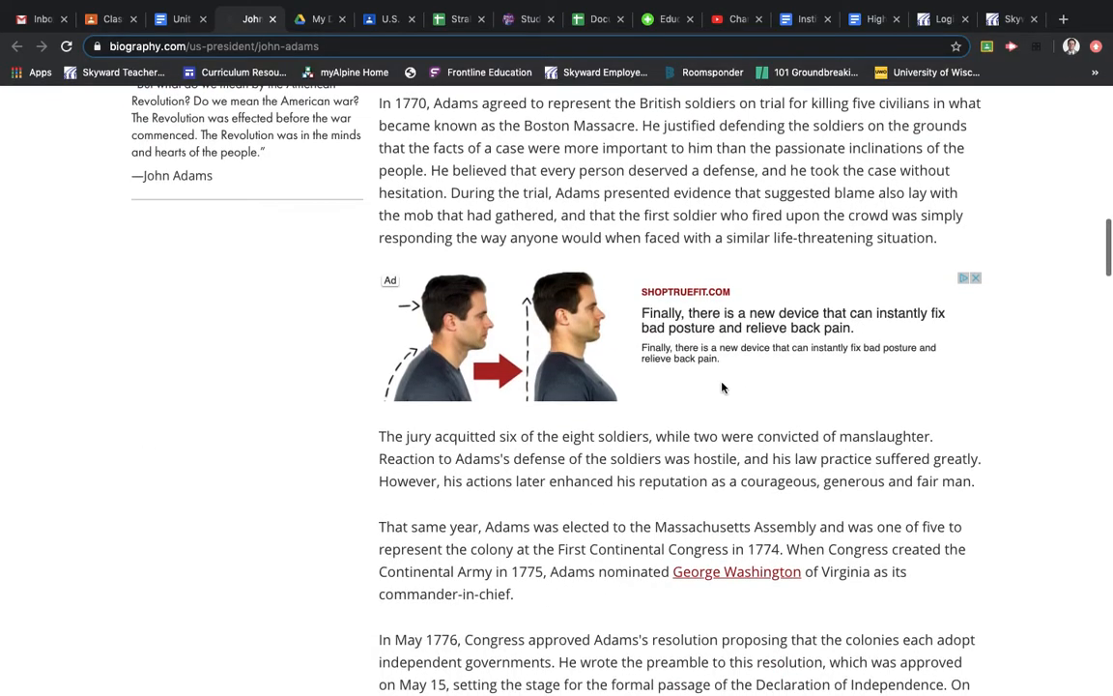
{"action": "scroll", "scroll_direction": "down", "scroll_amount": 3}
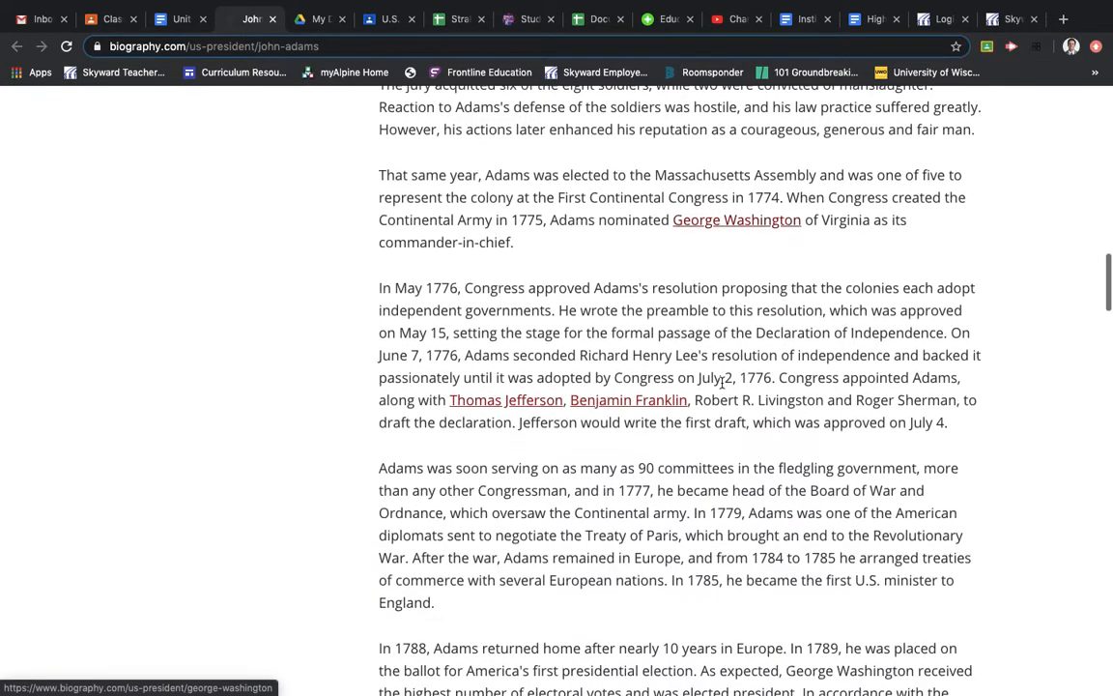
{"action": "scroll", "scroll_direction": "down", "scroll_amount": 3}
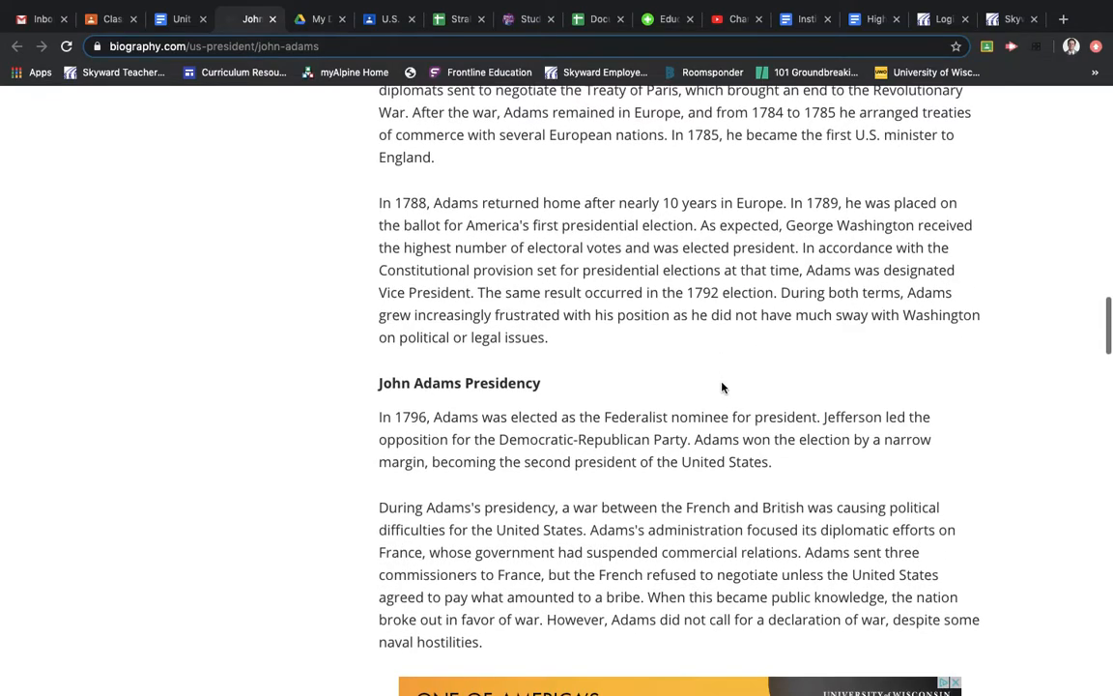
{"action": "mouse_move", "coordinate": [549, 262]}
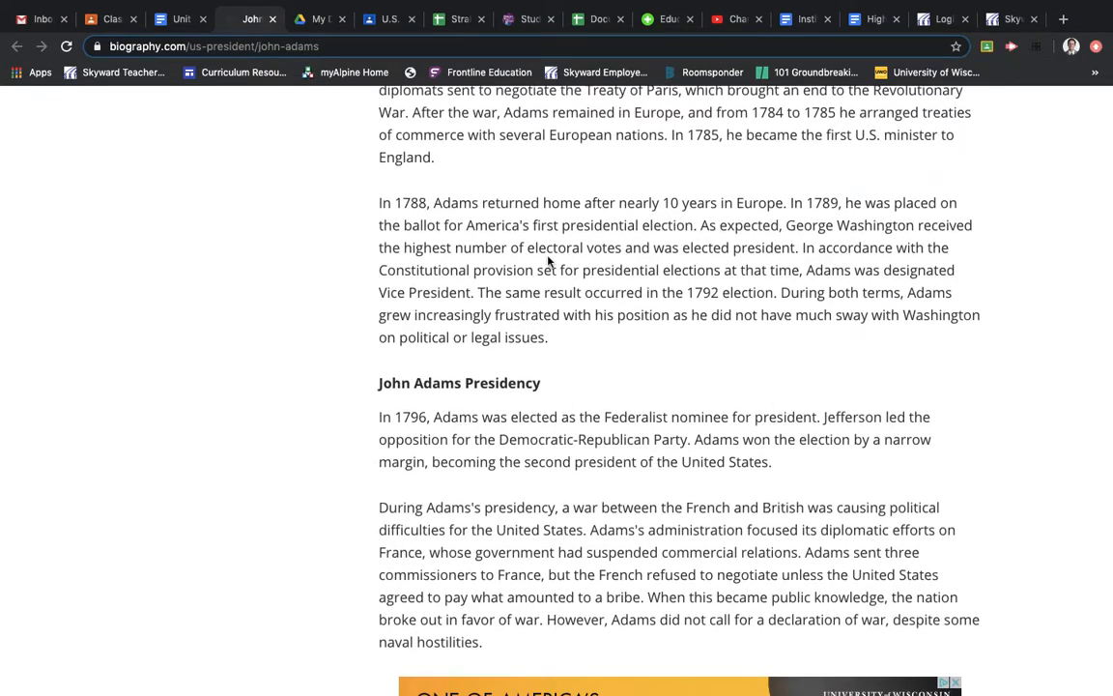
Enter 1796-1800 as the first president's Term in the packet, then clear the example again
{"action": "left_click", "coordinate": [179, 19]}
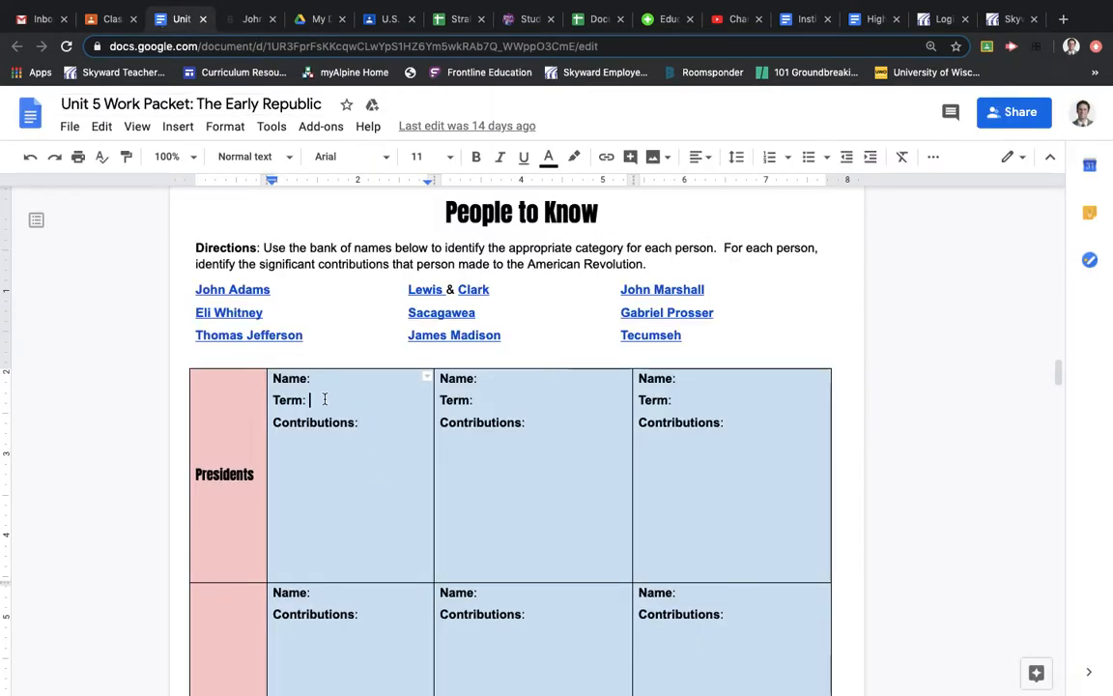
{"action": "type", "text": "1796-"}
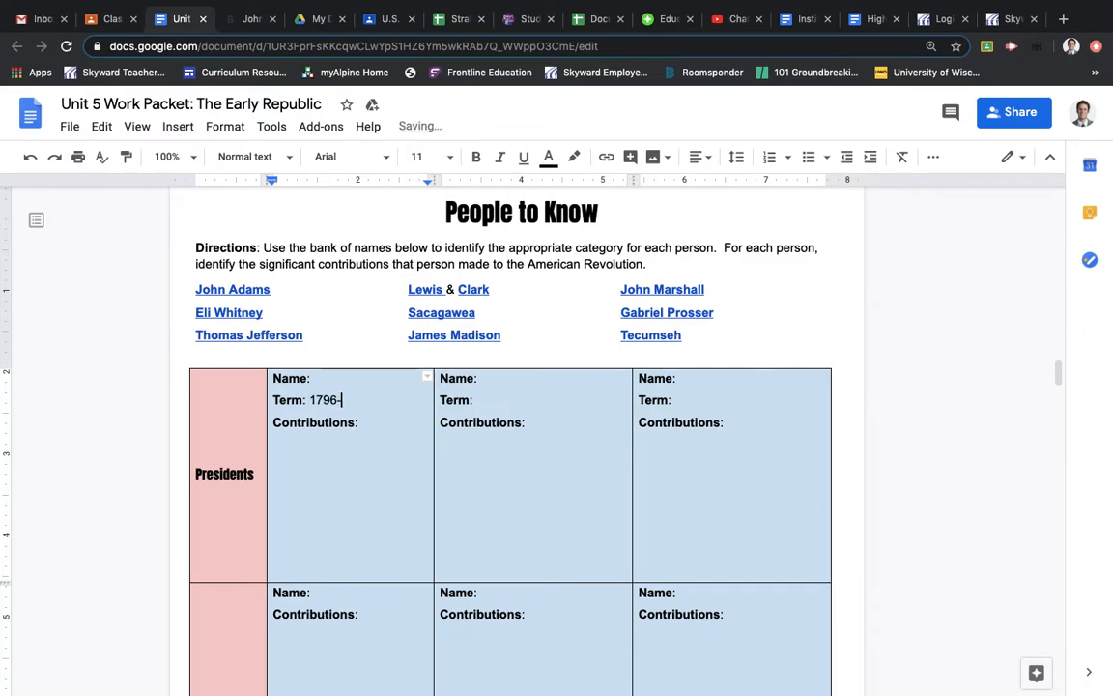
{"action": "type", "text": "1800"}
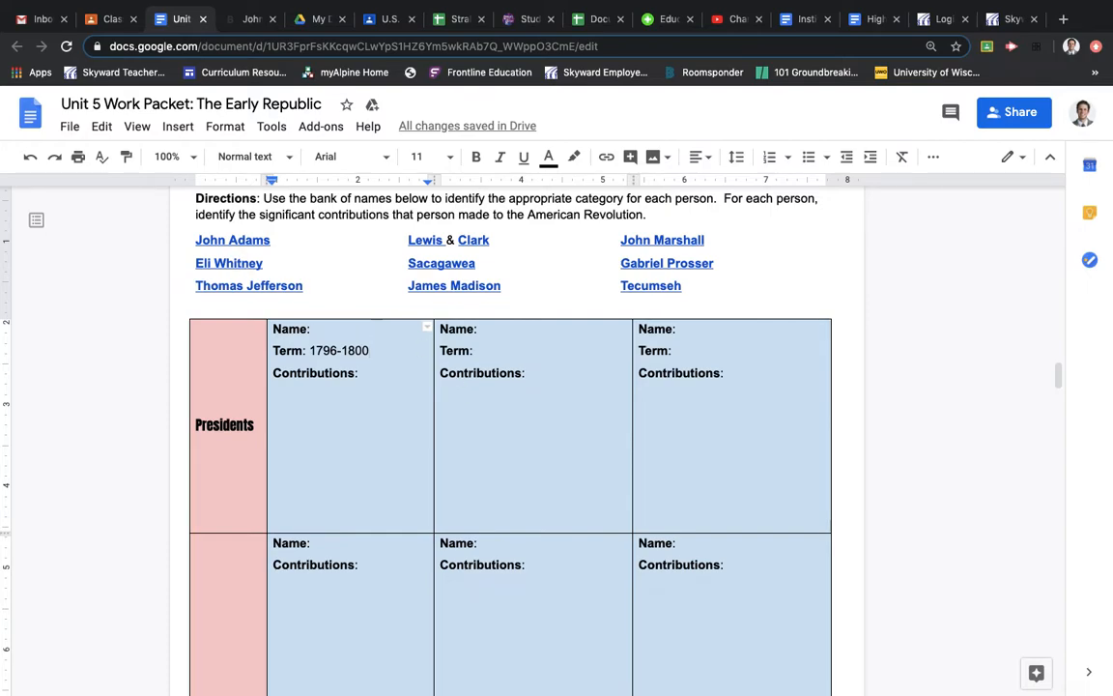
{"action": "key", "text": "Backspace"}
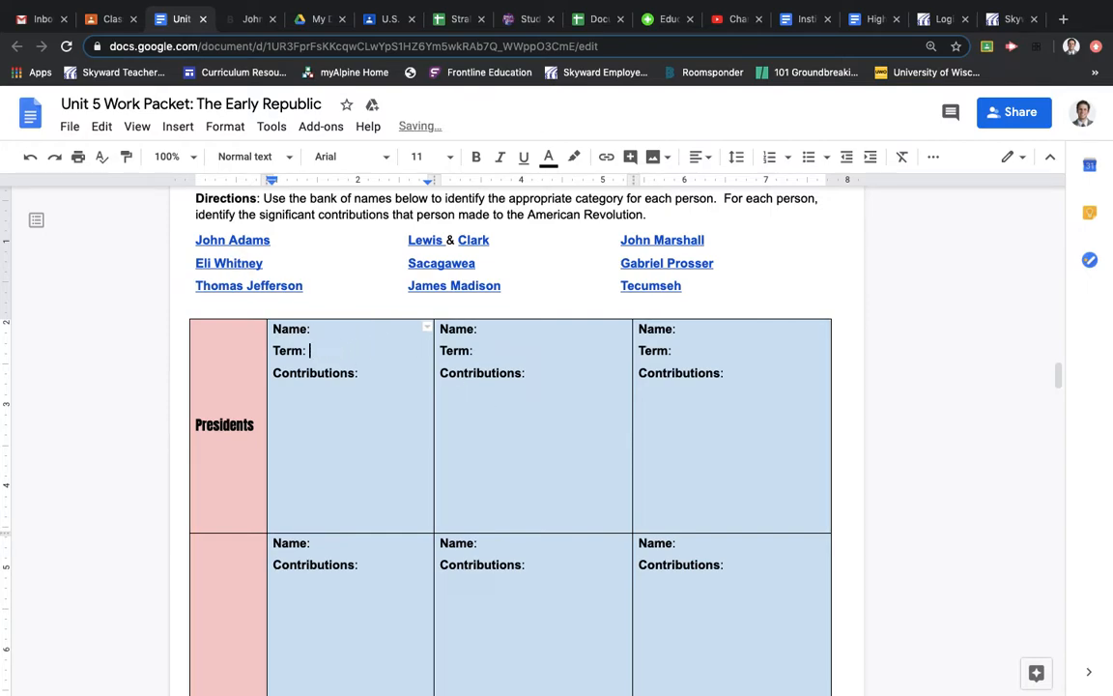
{"action": "scroll", "scroll_direction": "down", "scroll_amount": 3}
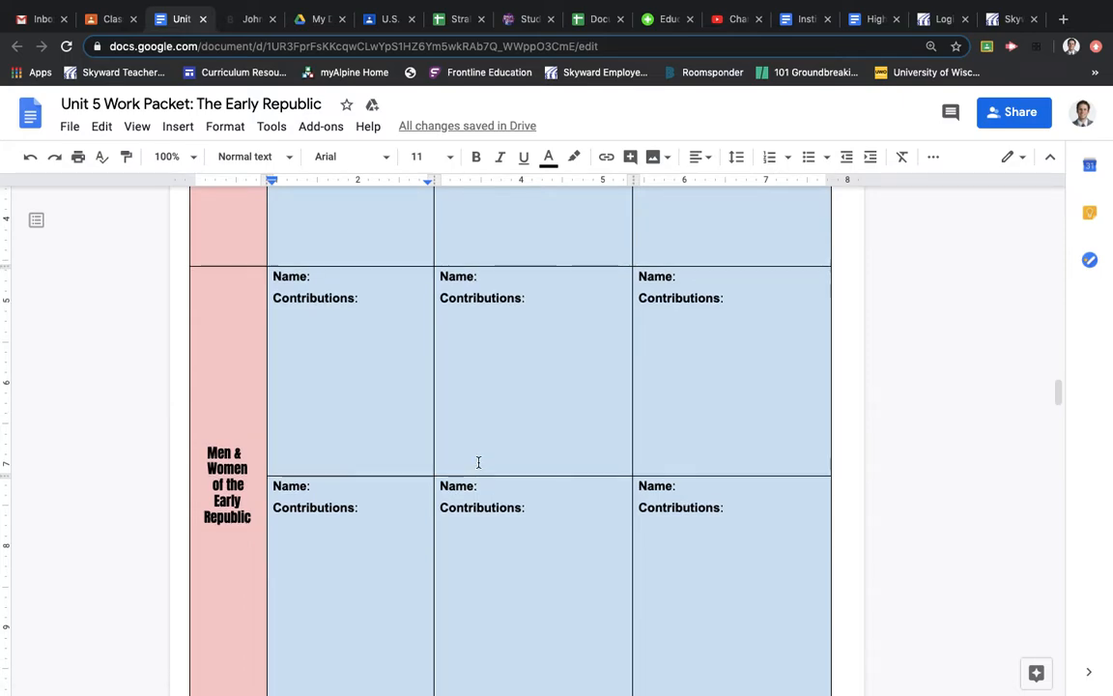
{"action": "scroll", "scroll_direction": "up", "scroll_amount": 3}
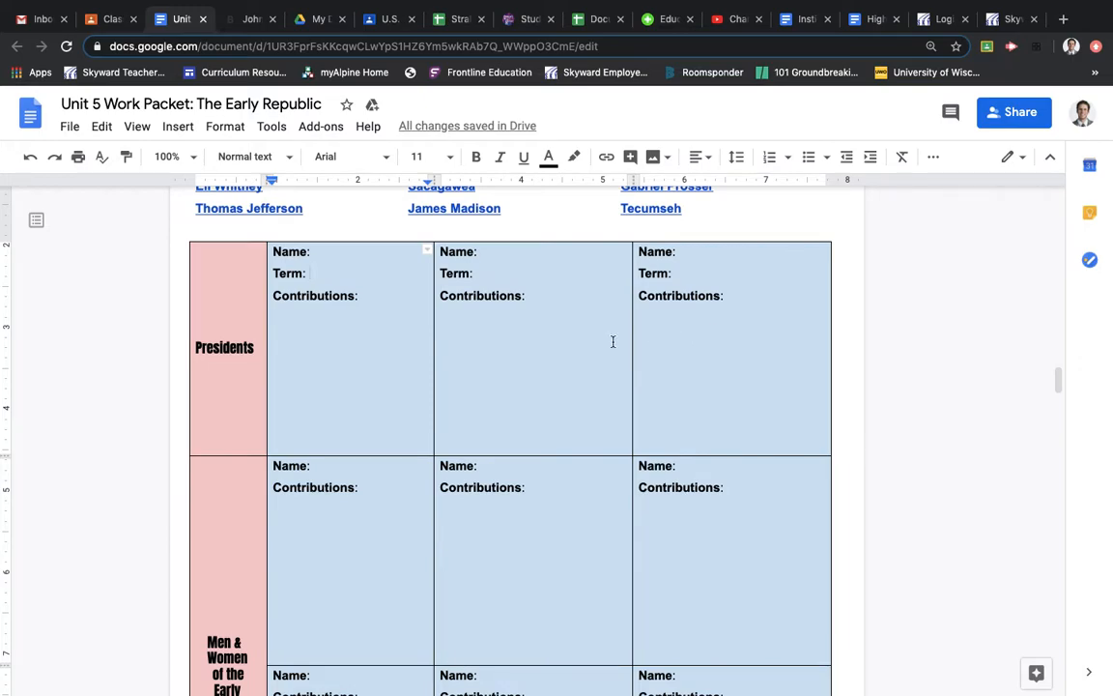
{"action": "mouse_move", "coordinate": [730, 309]}
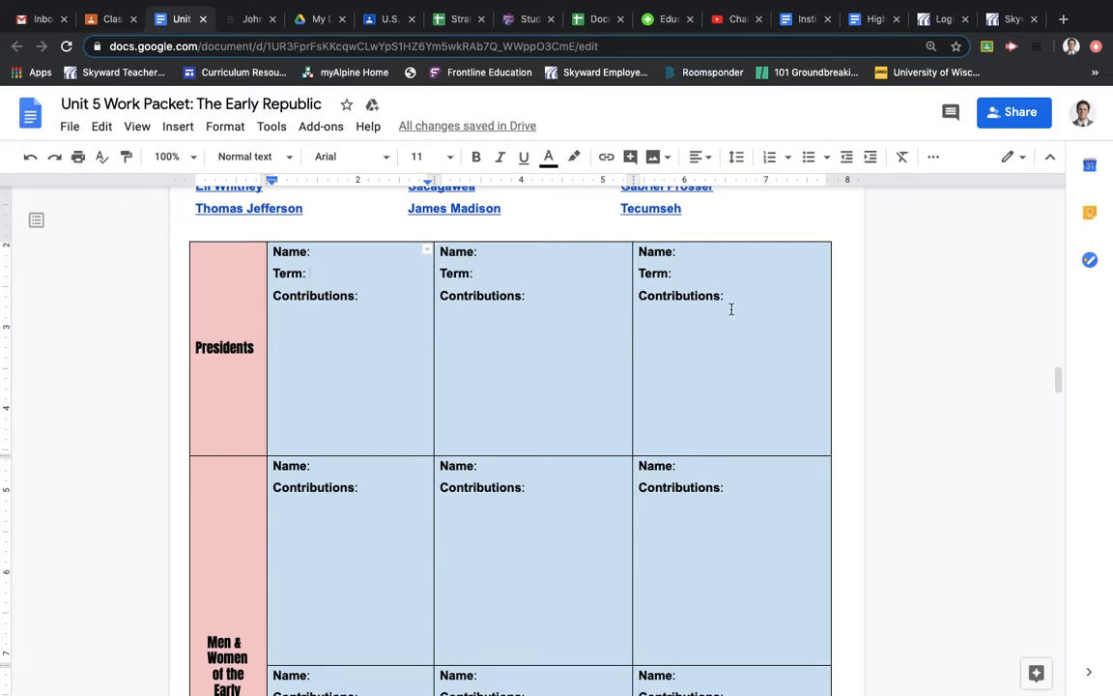
{"action": "scroll", "scroll_direction": "up", "scroll_amount": 3}
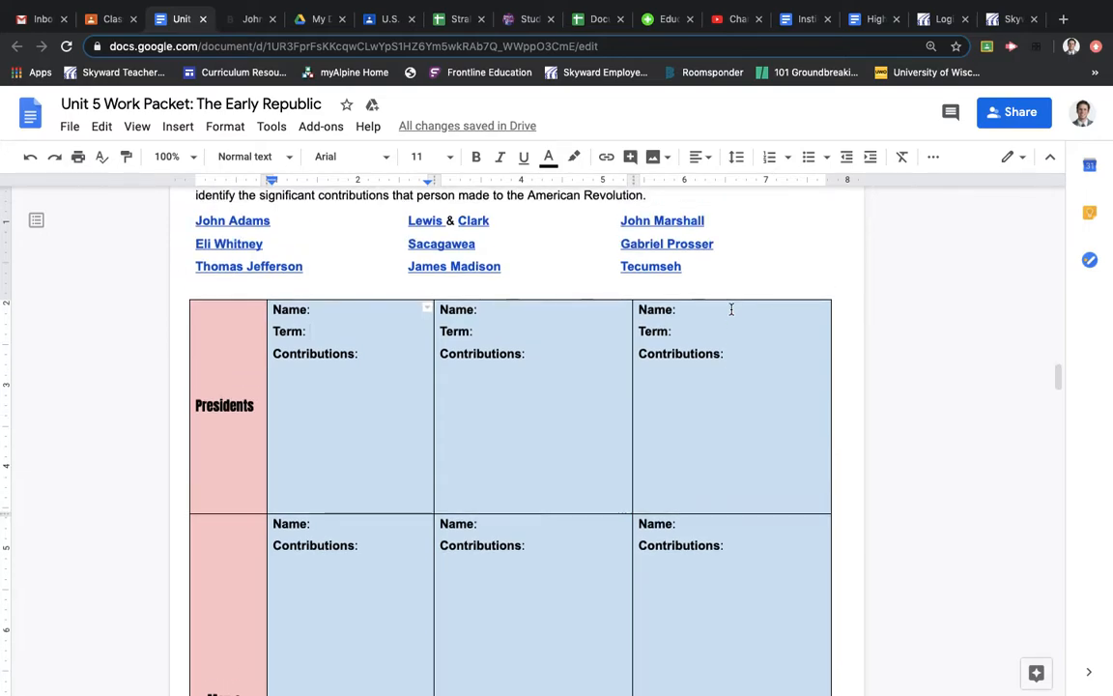
{"action": "scroll", "scroll_direction": "down", "scroll_amount": 3}
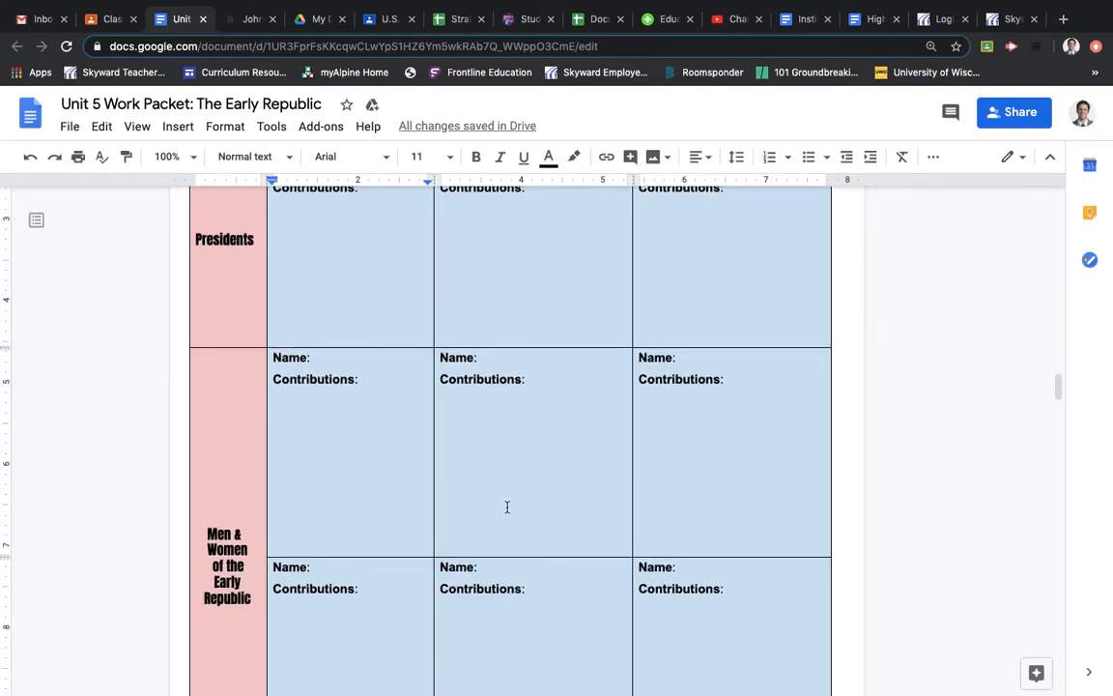
{"action": "scroll", "scroll_direction": "down", "scroll_amount": 3}
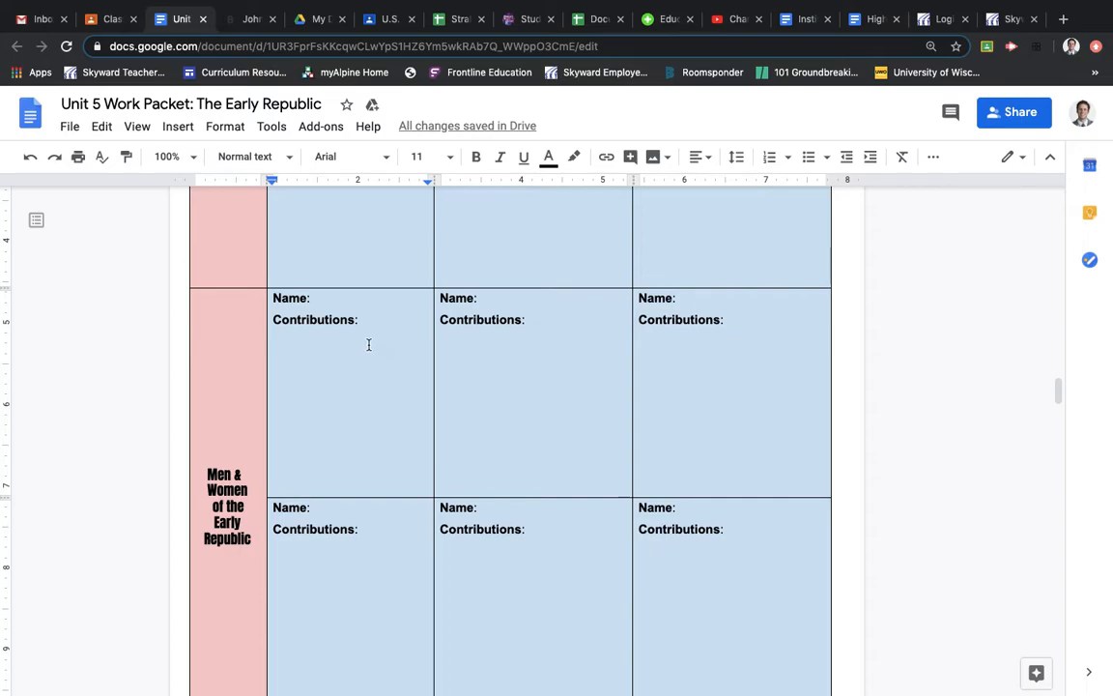
{"action": "scroll", "scroll_direction": "down", "scroll_amount": 3}
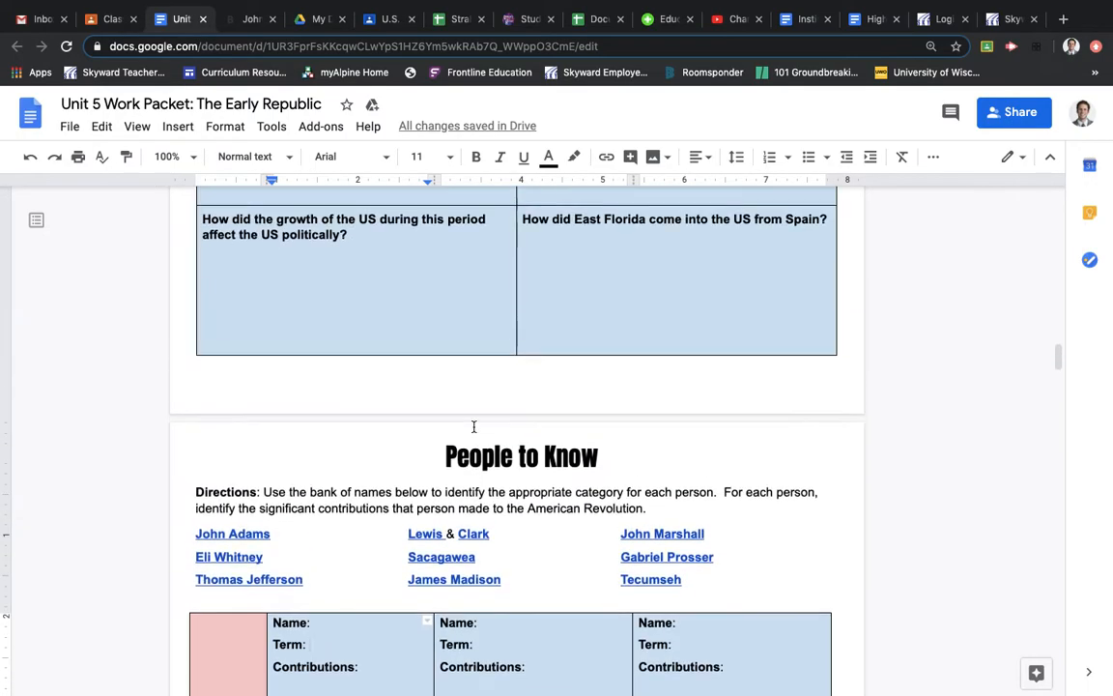
Skim the rest of the packet, then return to the Classwork page showing the Unit 5 Work Packet due Apr 17
{"action": "scroll", "scroll_direction": "up", "scroll_amount": 3}
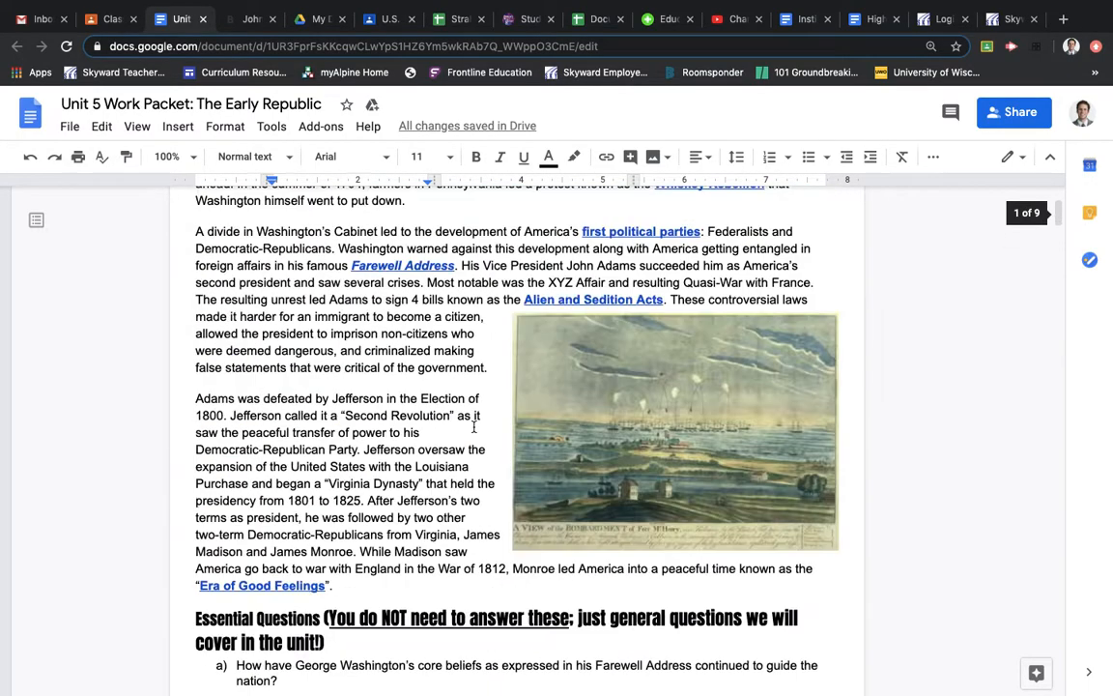
{"action": "scroll", "scroll_direction": "down", "scroll_amount": 3}
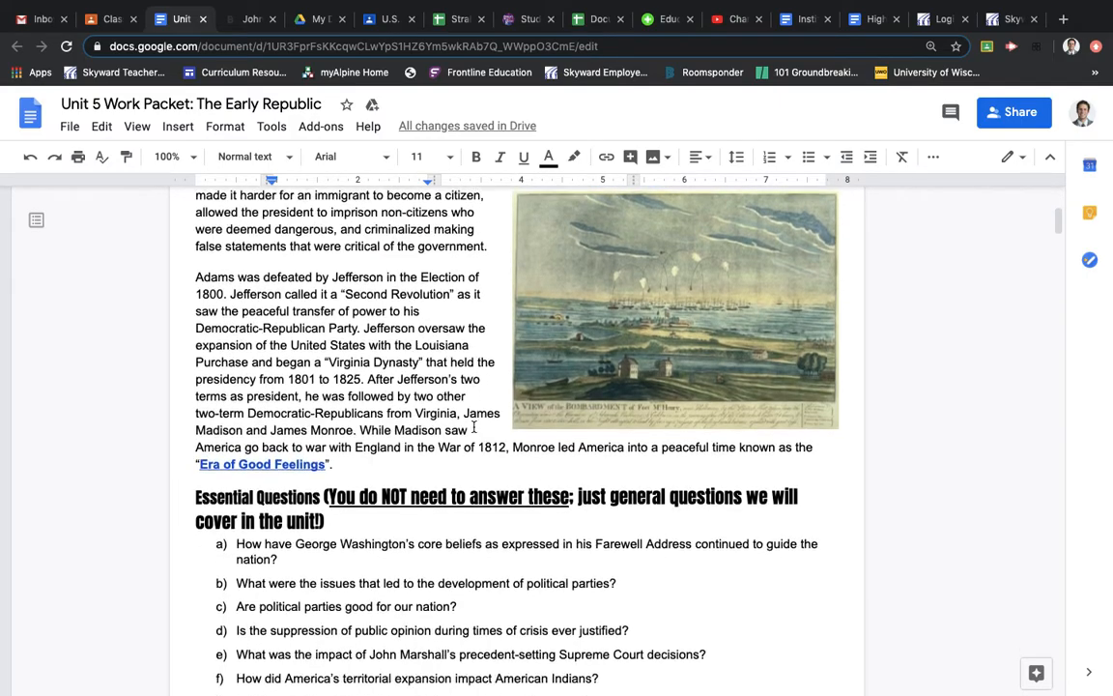
{"action": "scroll", "scroll_direction": "down", "scroll_amount": 3}
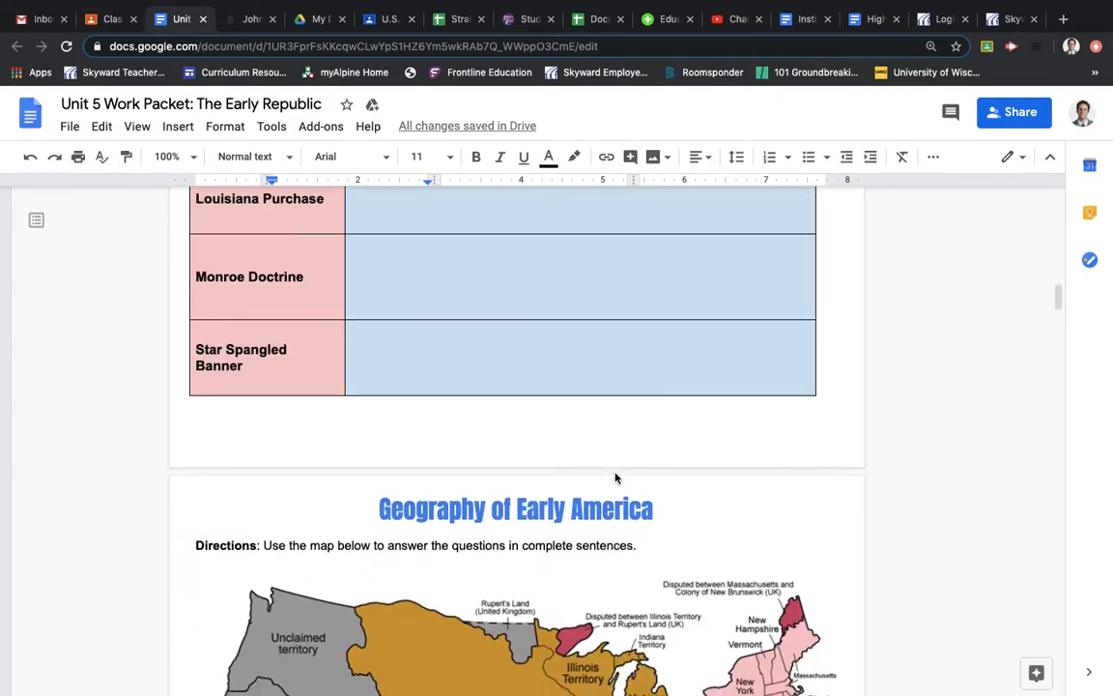
{"action": "scroll", "scroll_direction": "down", "scroll_amount": 3}
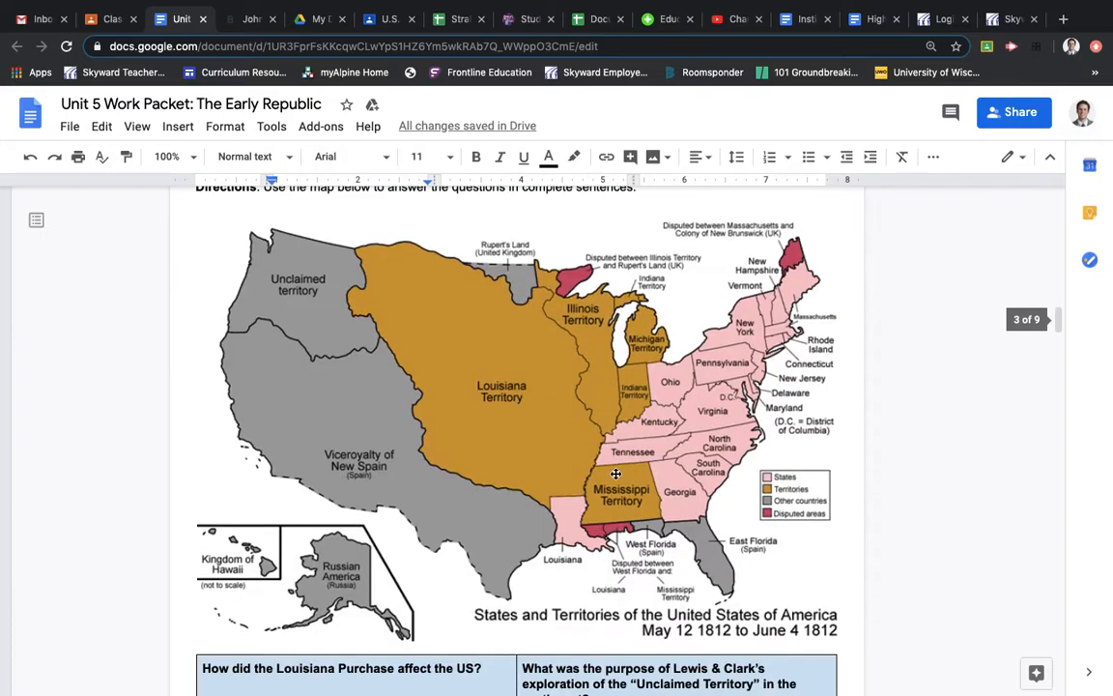
{"action": "scroll", "scroll_direction": "up", "scroll_amount": 3}
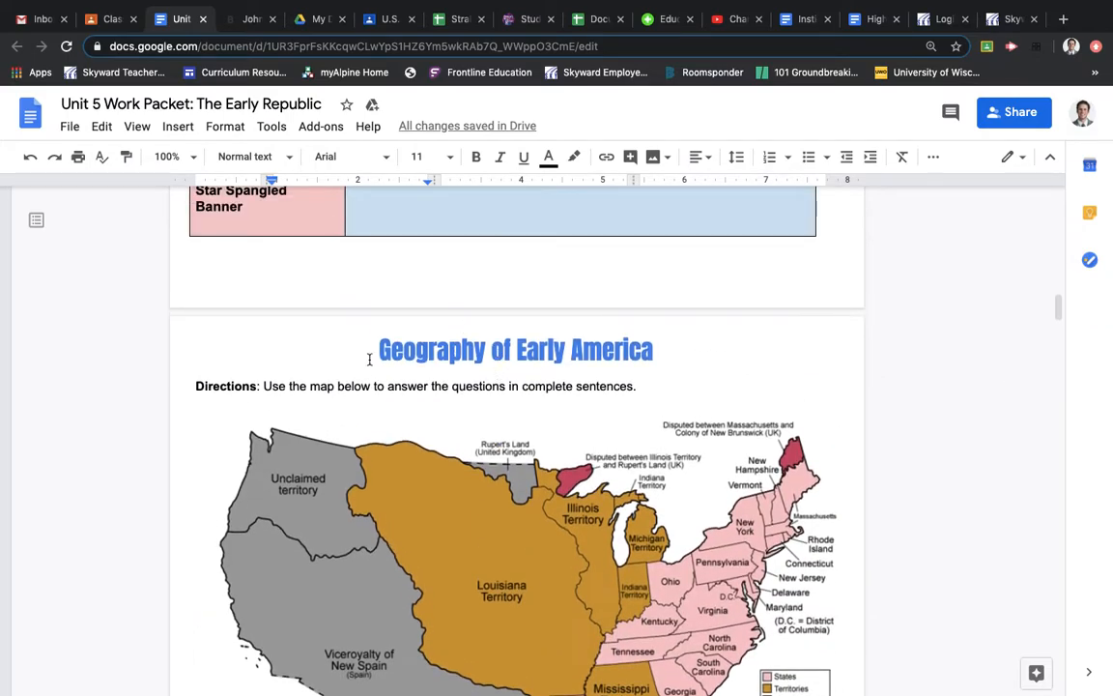
{"action": "scroll", "scroll_direction": "down", "scroll_amount": 3}
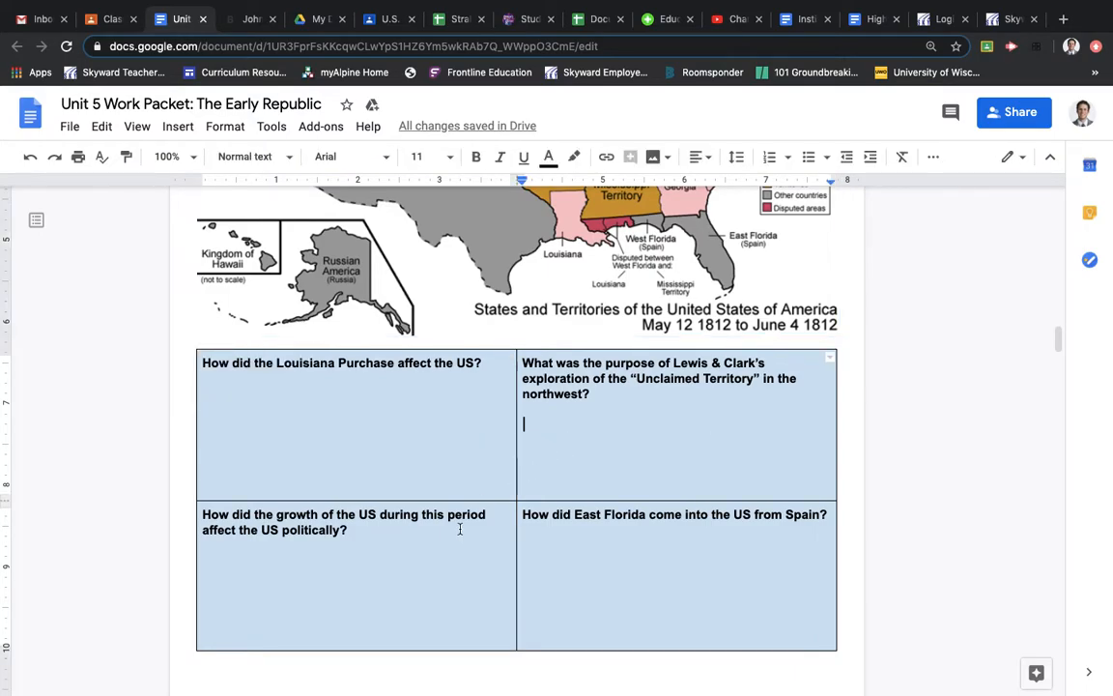
{"action": "scroll", "scroll_direction": "down", "scroll_amount": 3}
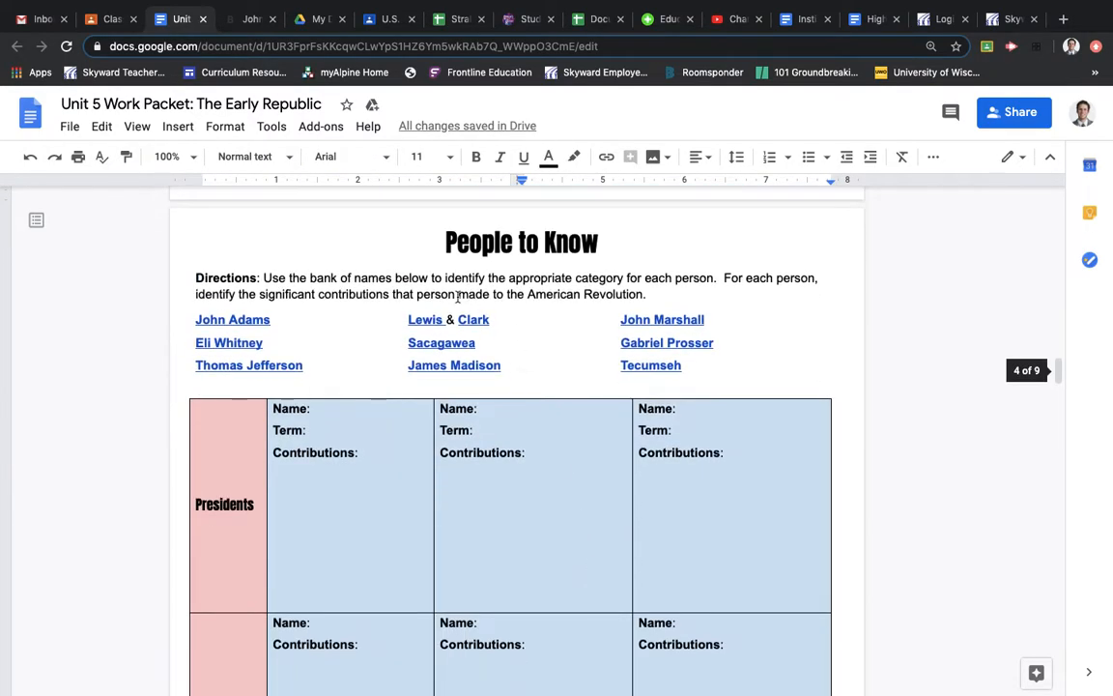
{"action": "scroll", "scroll_direction": "down", "scroll_amount": 3}
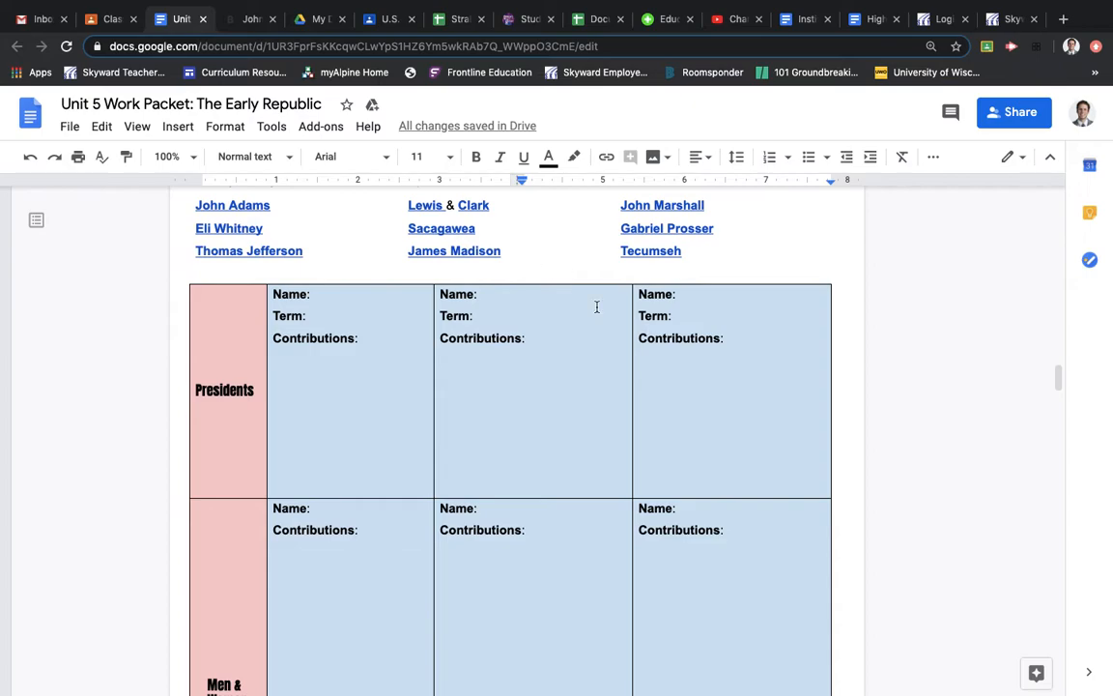
{"action": "left_click", "coordinate": [108, 19]}
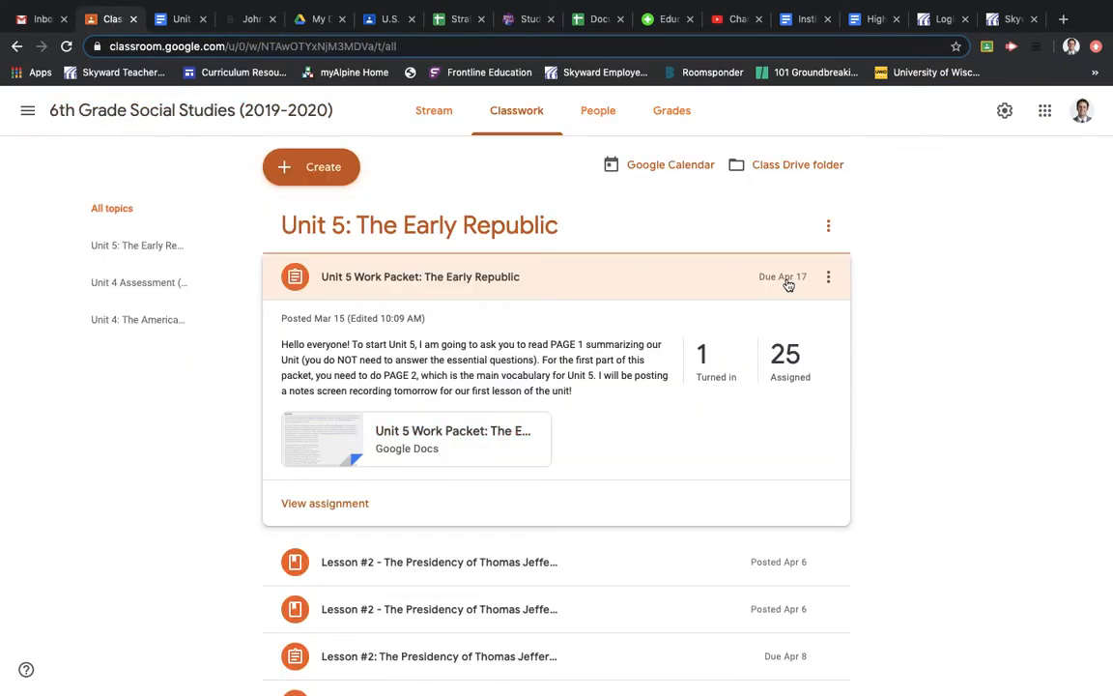
{"action": "mouse_move", "coordinate": [792, 290]}
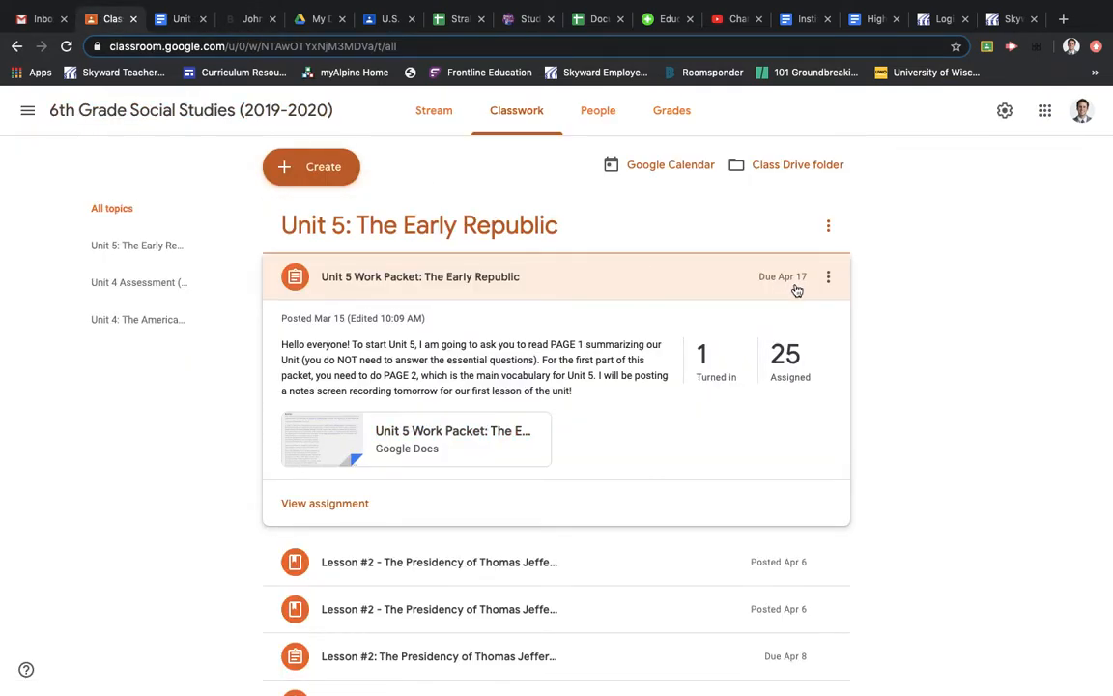